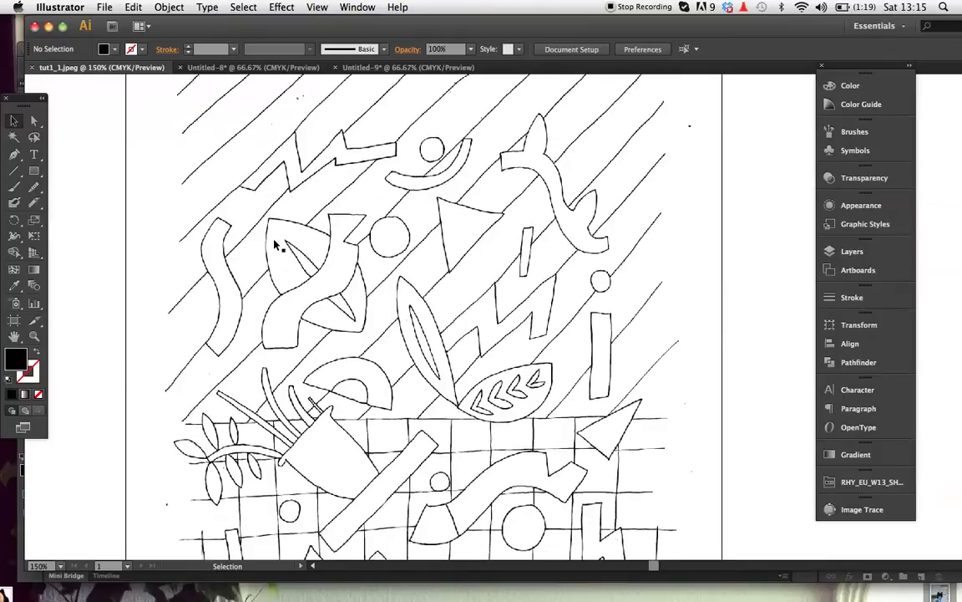
Image-trace the scanned drawing in Black and White mode and expand it into paths.
{"action": "scroll", "scroll_direction": "down", "scroll_amount": 3}
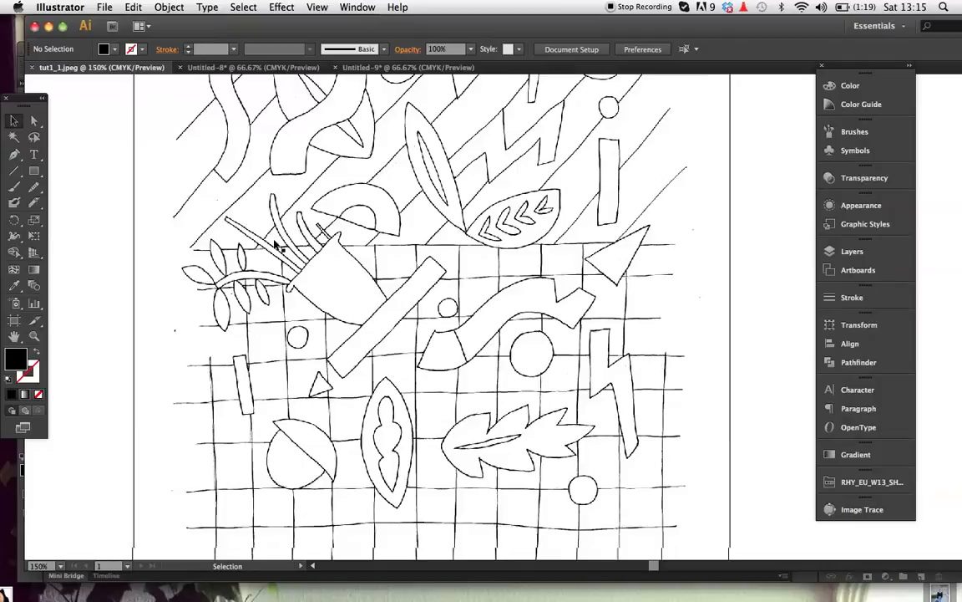
{"action": "scroll", "scroll_direction": "down", "scroll_amount": 3}
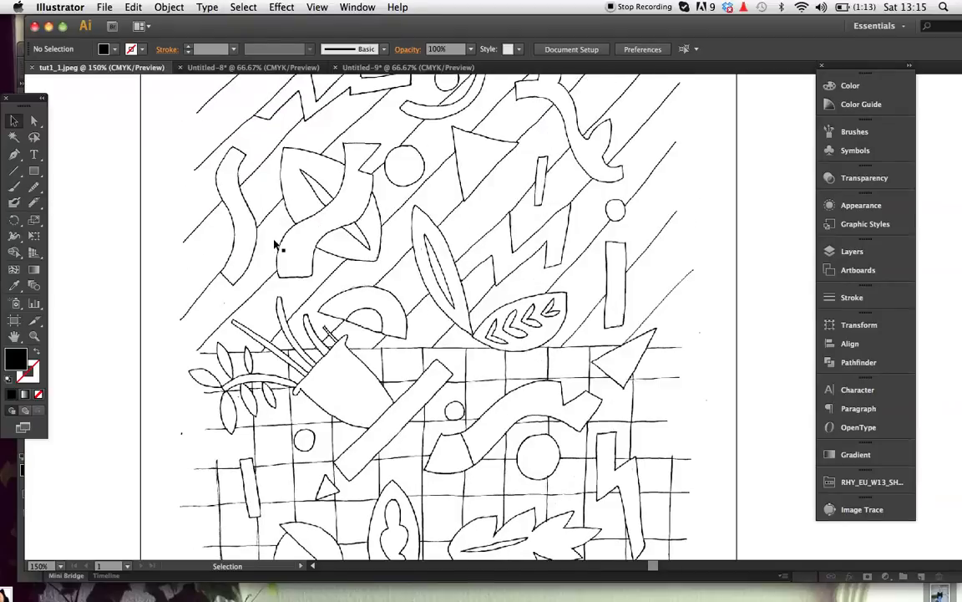
{"action": "scroll", "scroll_direction": "down", "scroll_amount": 3}
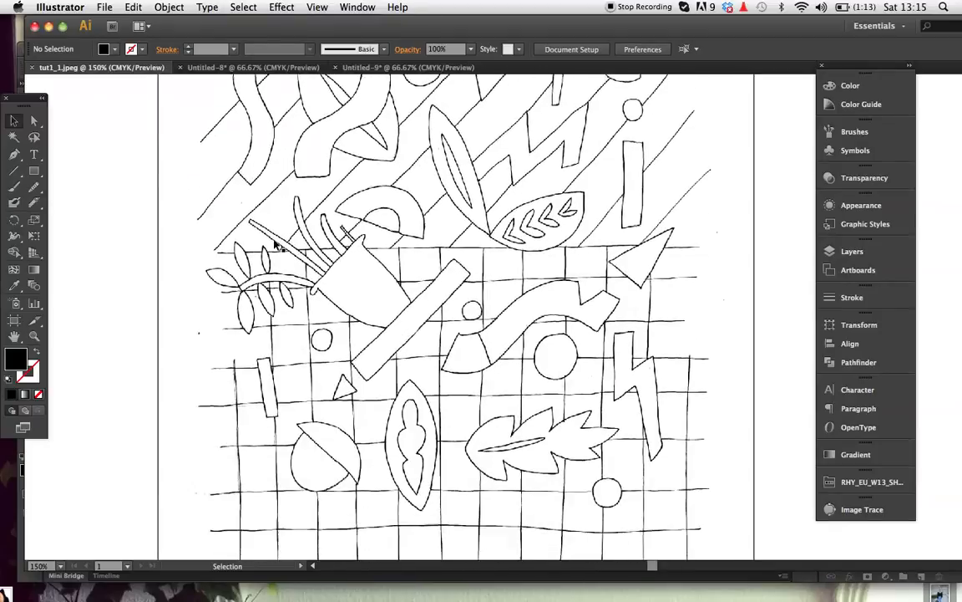
{"action": "scroll", "scroll_direction": "down", "scroll_amount": 3}
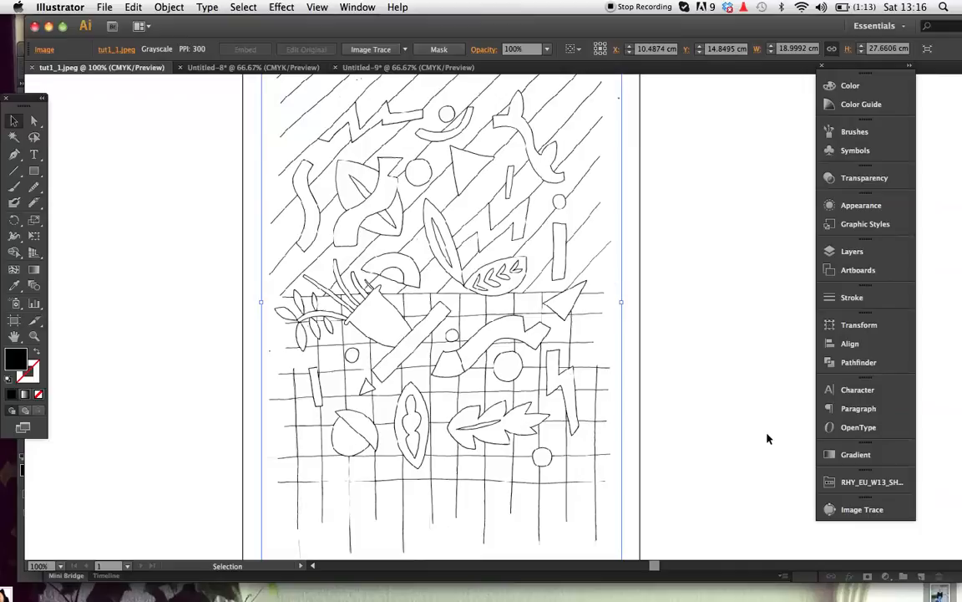
{"action": "left_click", "coordinate": [863, 509]}
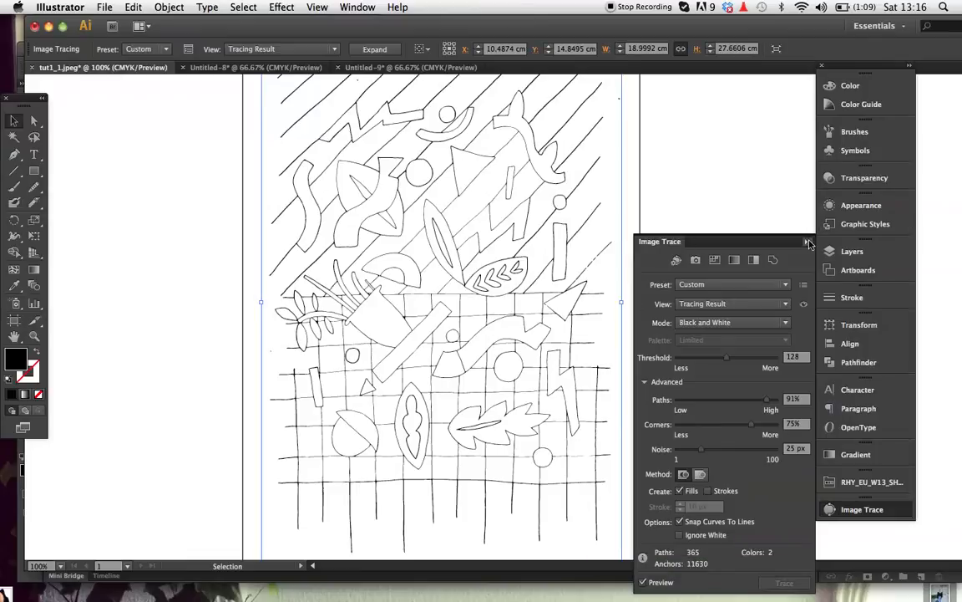
{"action": "left_click", "coordinate": [375, 49]}
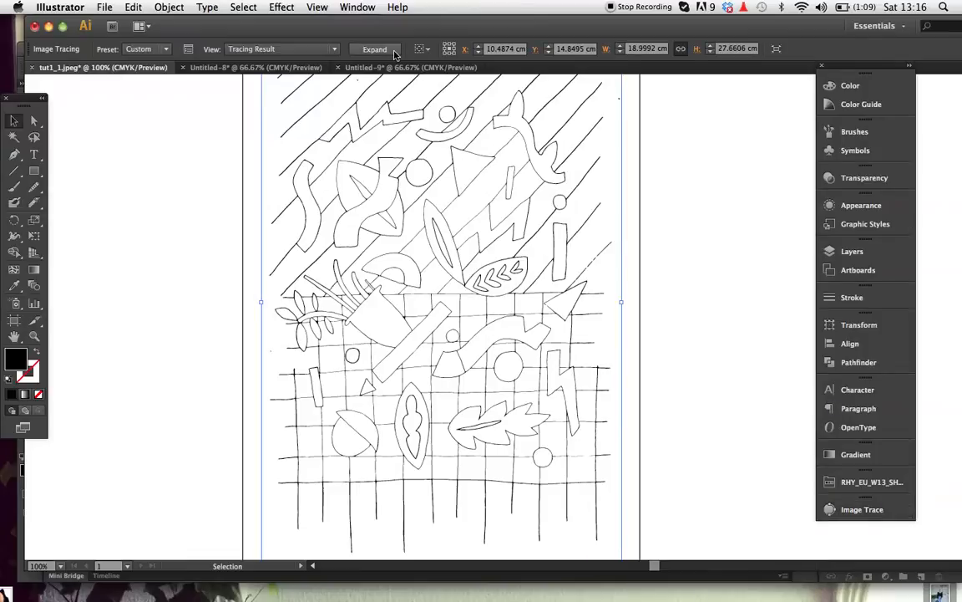
{"action": "left_click", "coordinate": [374, 48]}
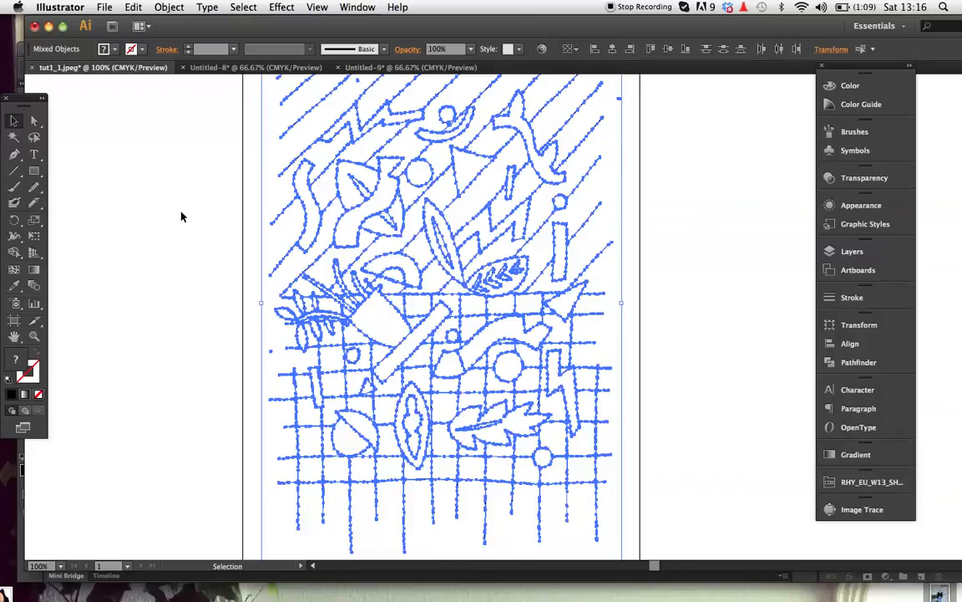
Select the top-left and zigzag traced shapes to check them, then show the Swatches panel.
{"action": "left_click", "coordinate": [368, 201]}
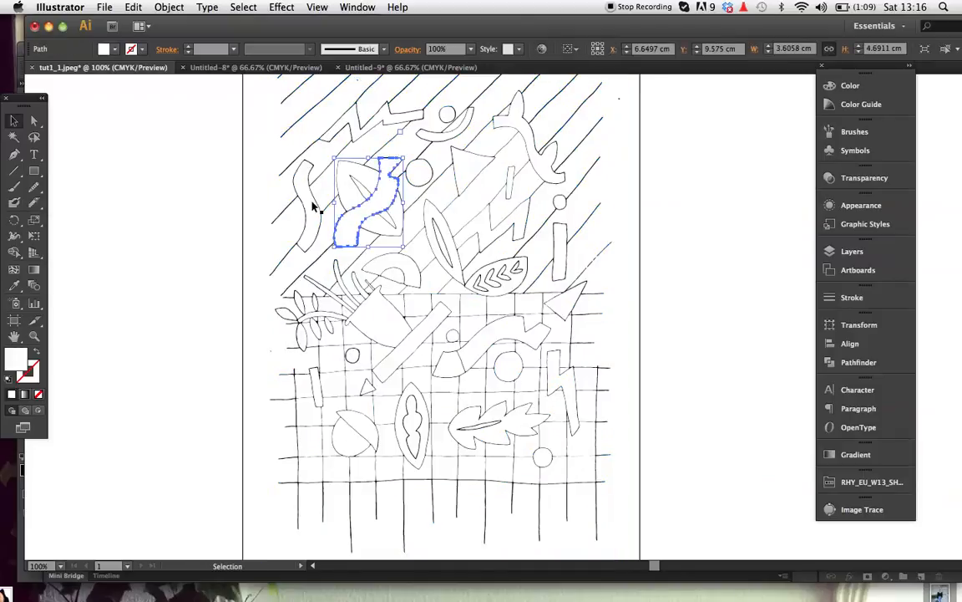
{"action": "left_click", "coordinate": [443, 242]}
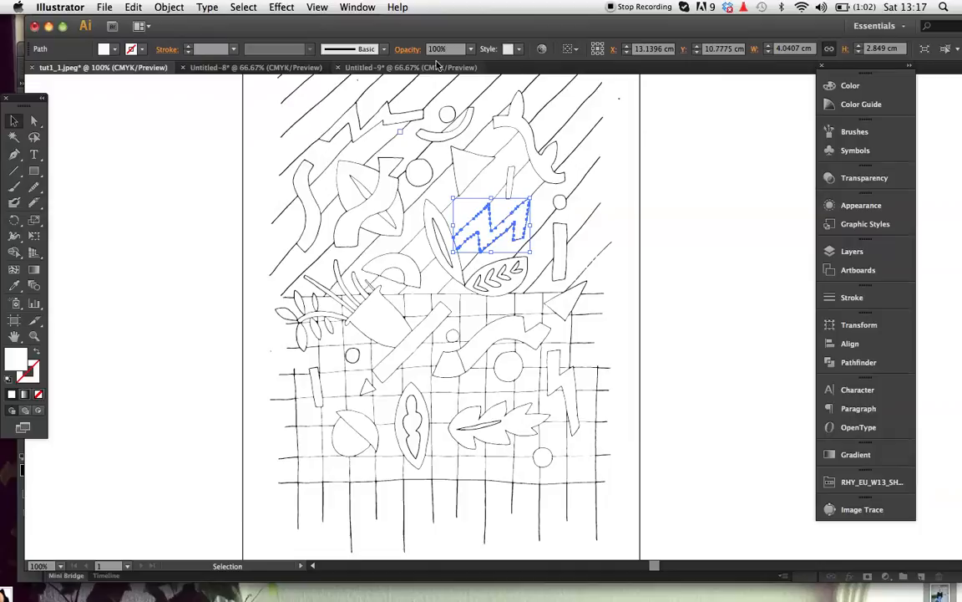
{"action": "left_click", "coordinate": [357, 7]}
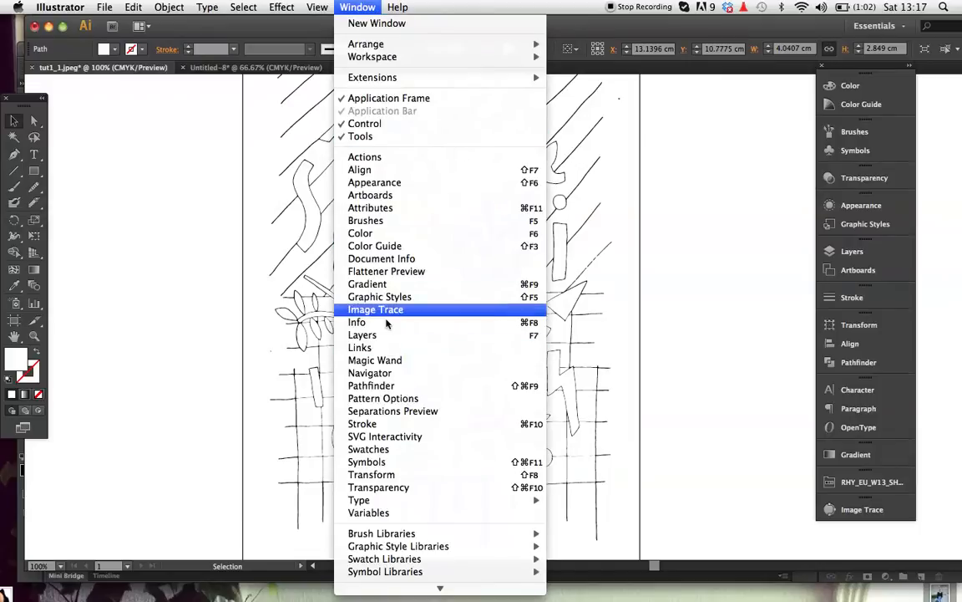
{"action": "left_click", "coordinate": [368, 448]}
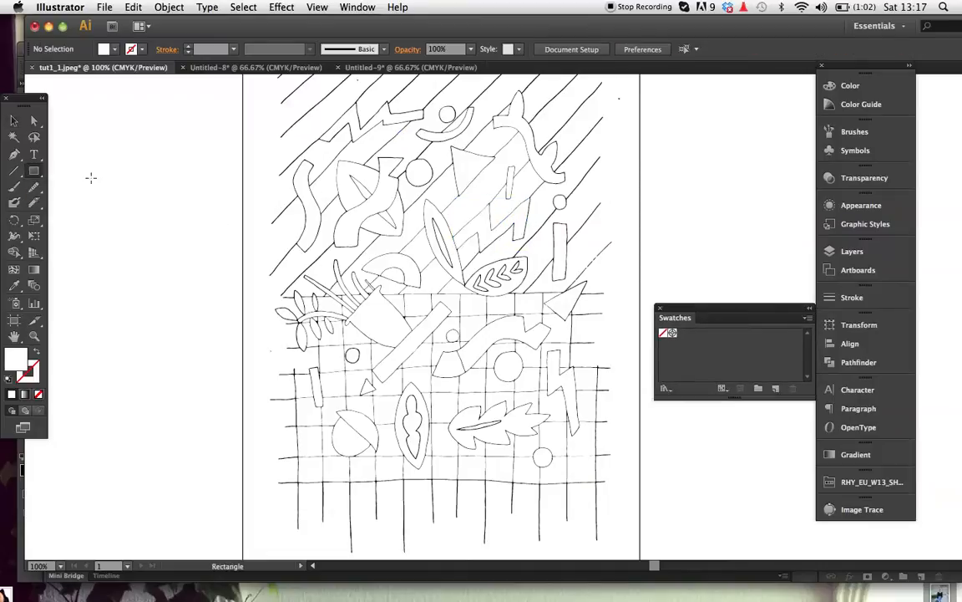
Draw a small pink sample square beside the artboard, setting its fill with CMYK sliders.
{"action": "left_click_drag", "start_coordinate": [94, 180], "coordinate": [127, 207]}
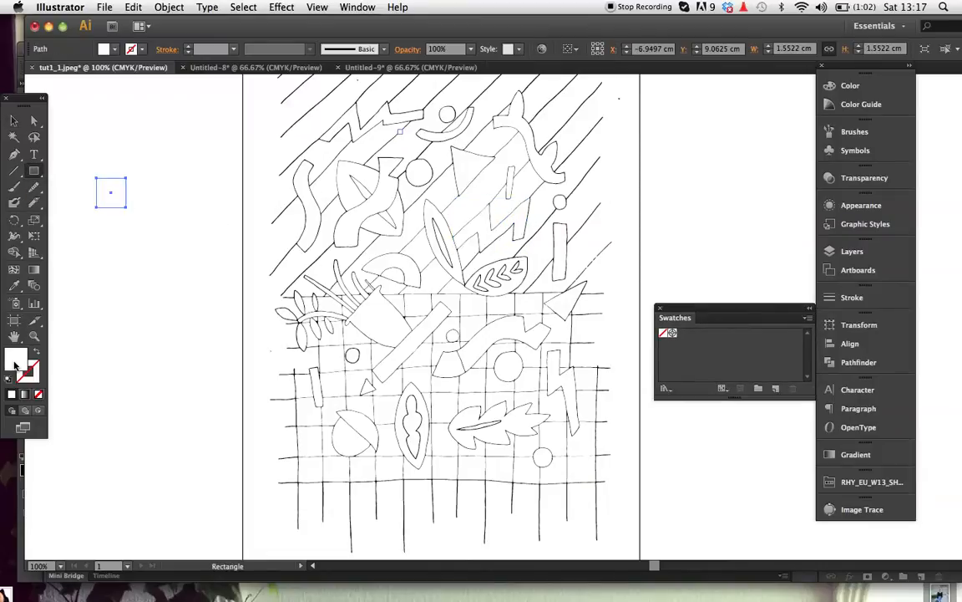
{"action": "double_click", "coordinate": [17, 363]}
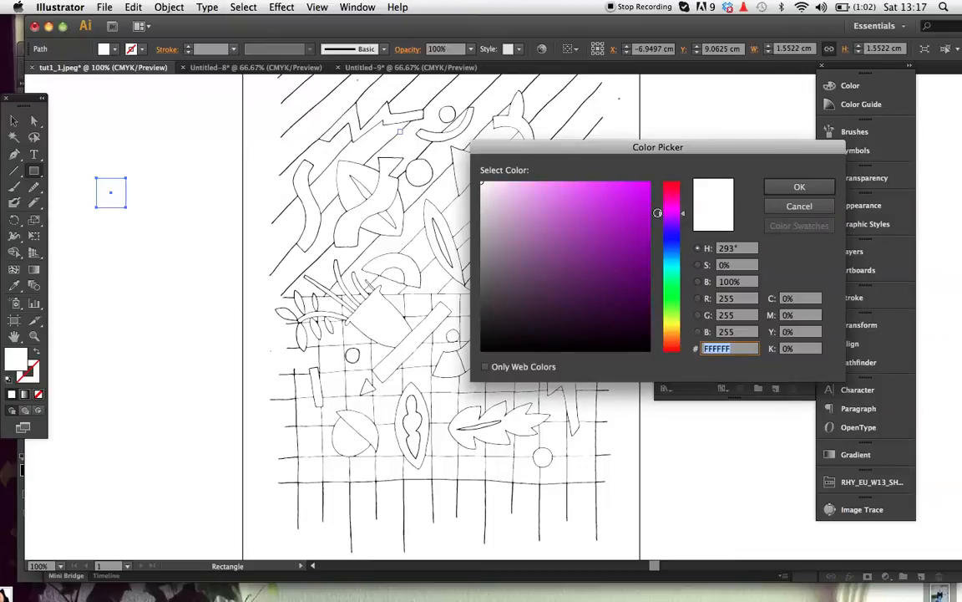
{"action": "mouse_move", "coordinate": [700, 193]}
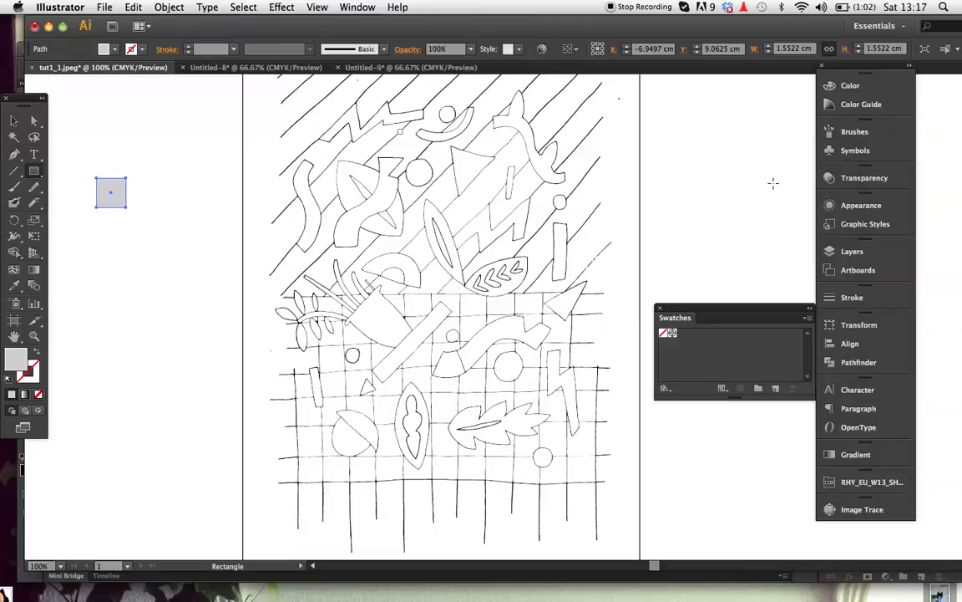
{"action": "left_click", "coordinate": [850, 85]}
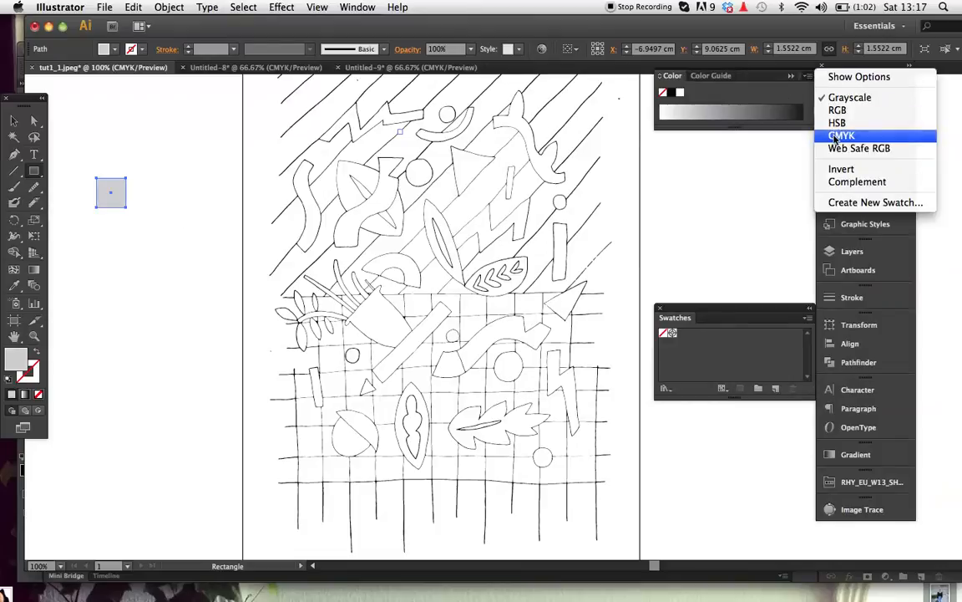
{"action": "left_click", "coordinate": [841, 135]}
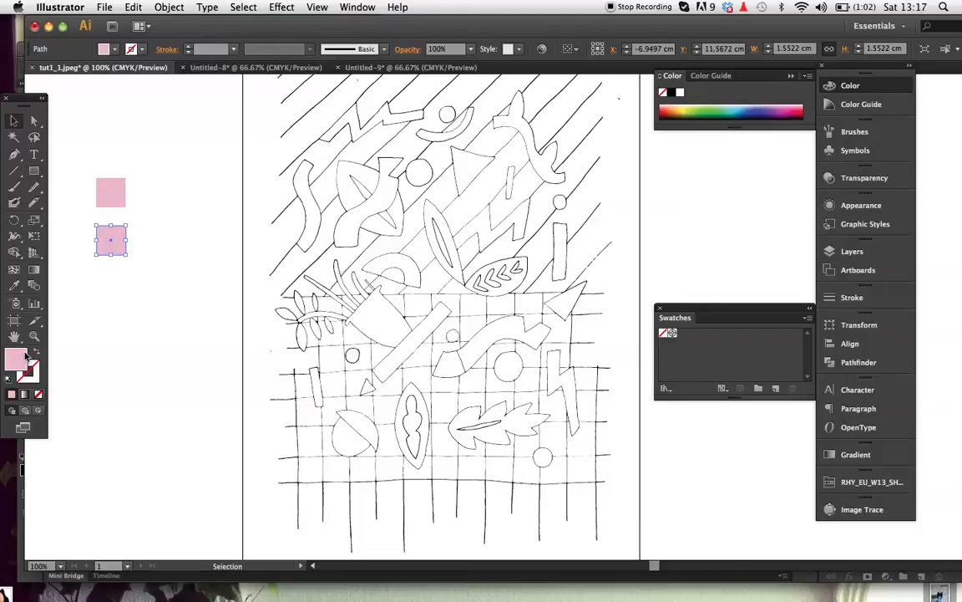
Make dark green and light green sample squares, then fill a drawing shape.
{"action": "double_click", "coordinate": [17, 359]}
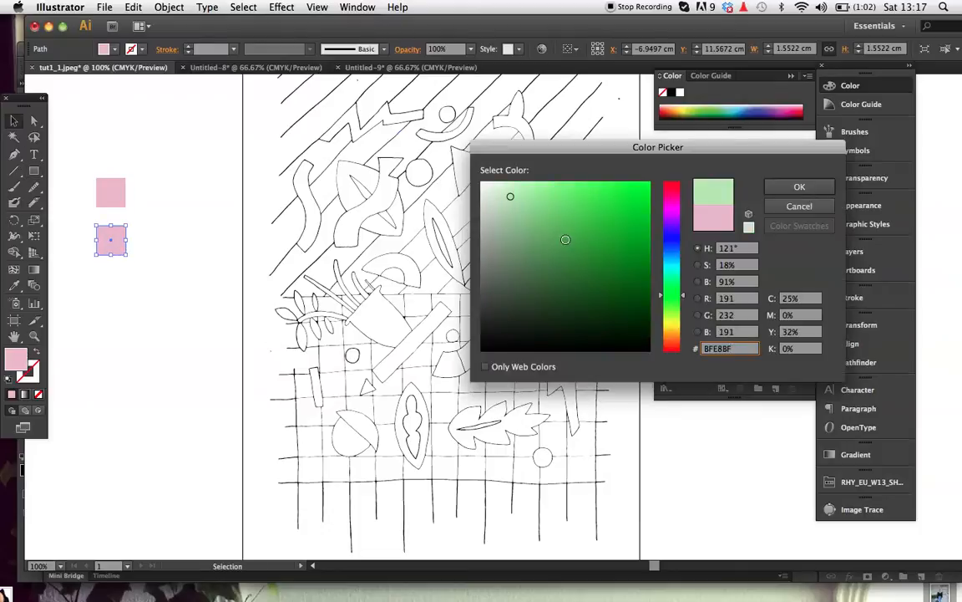
{"action": "left_click", "coordinate": [799, 186]}
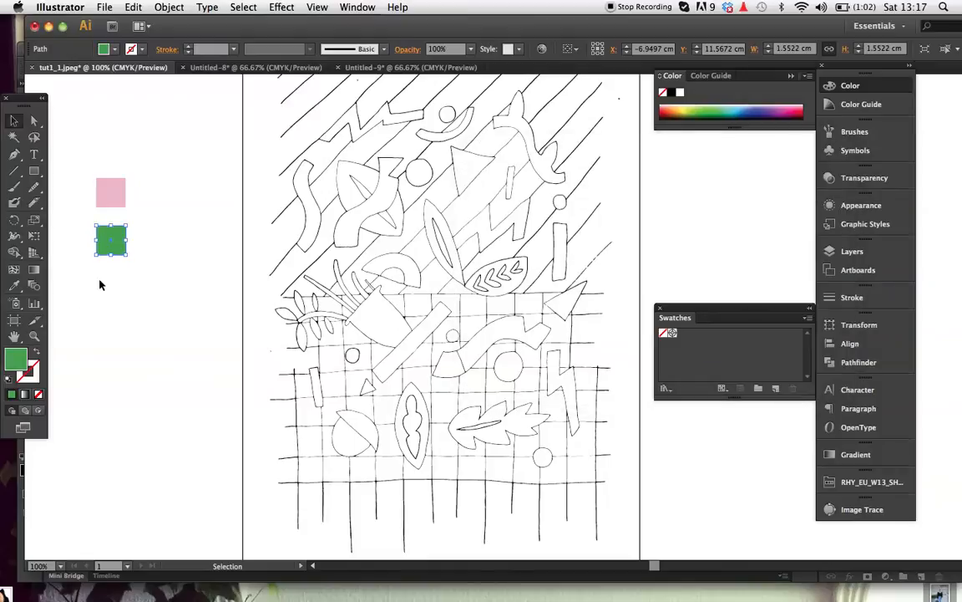
{"action": "left_click_drag", "start_coordinate": [111, 241], "coordinate": [142, 209]}
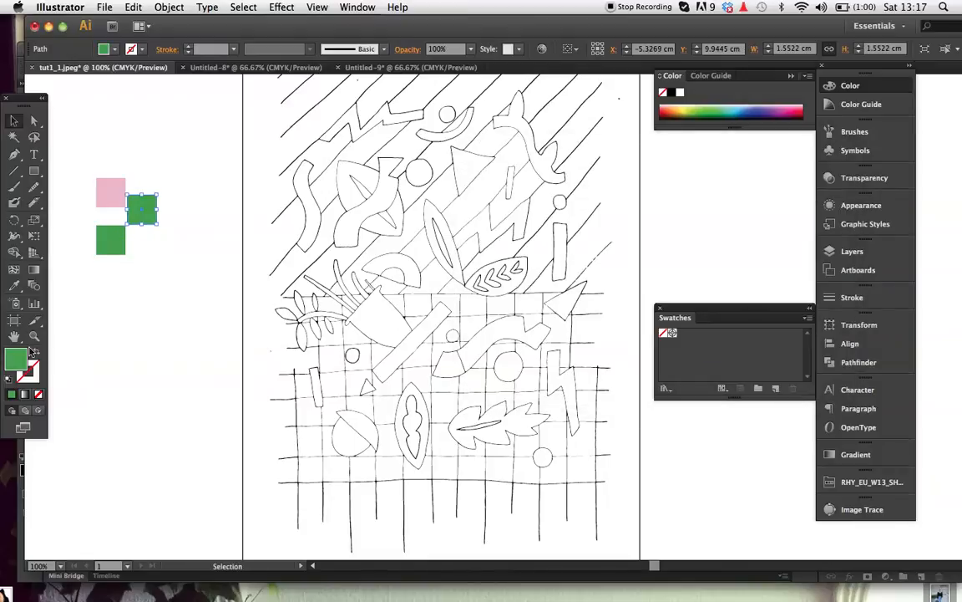
{"action": "double_click", "coordinate": [17, 359]}
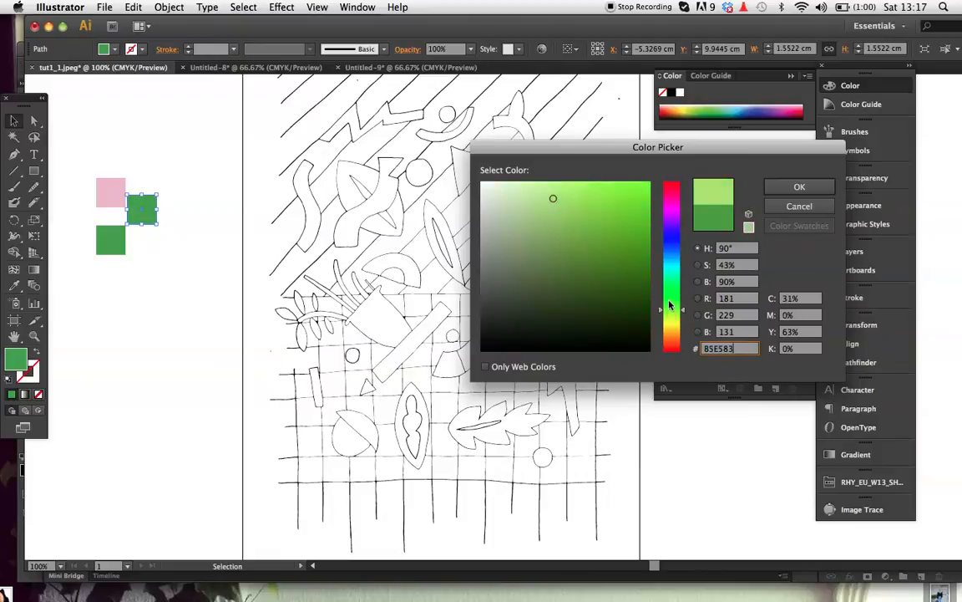
{"action": "left_click", "coordinate": [799, 186]}
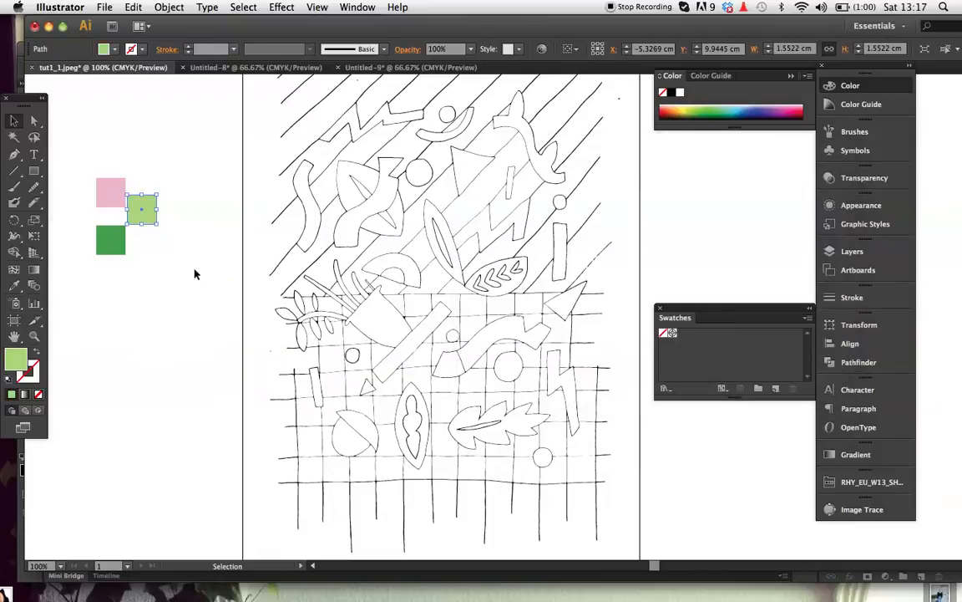
{"action": "mouse_move", "coordinate": [790, 387]}
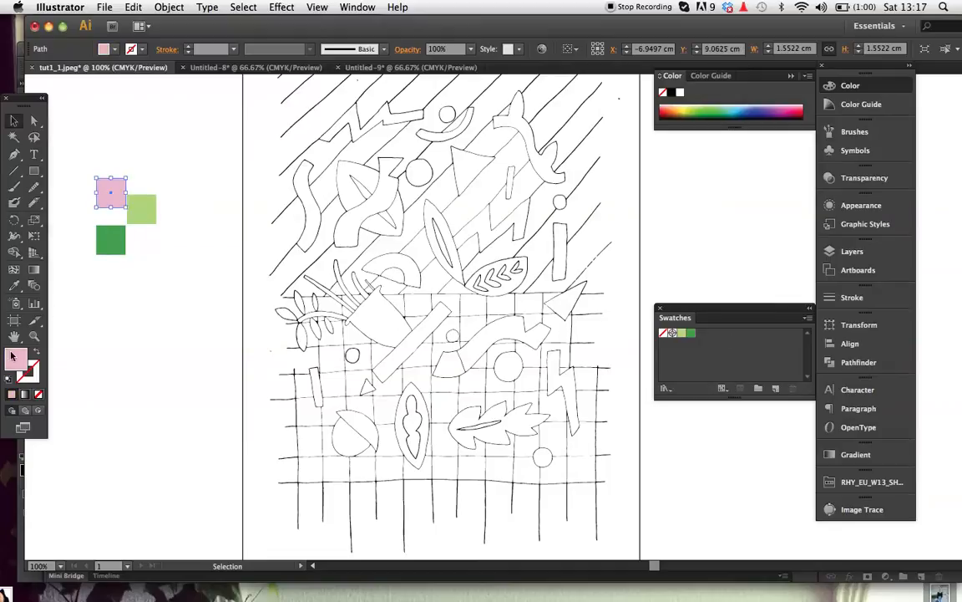
{"action": "mouse_move", "coordinate": [17, 357]}
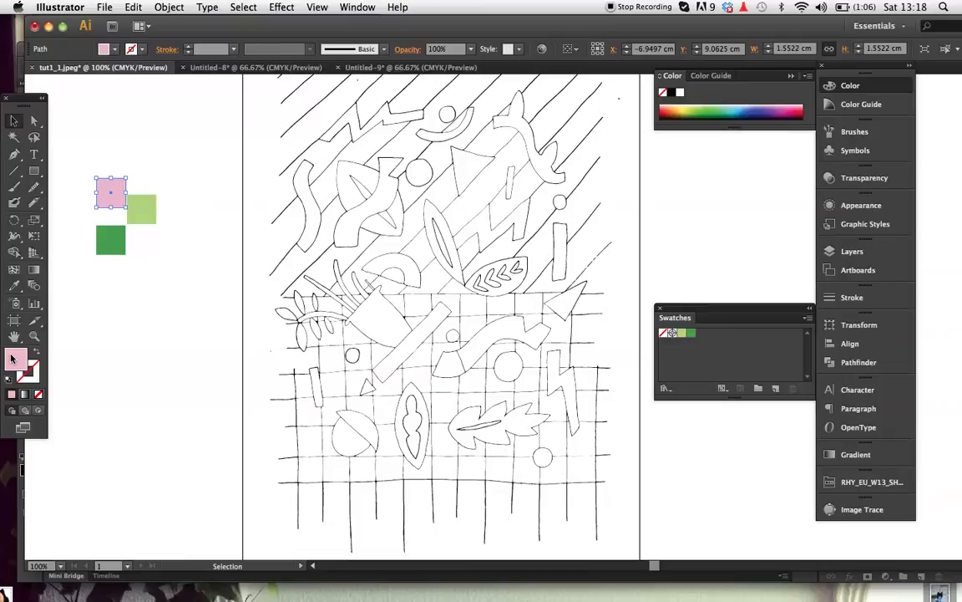
{"action": "left_click", "coordinate": [111, 192]}
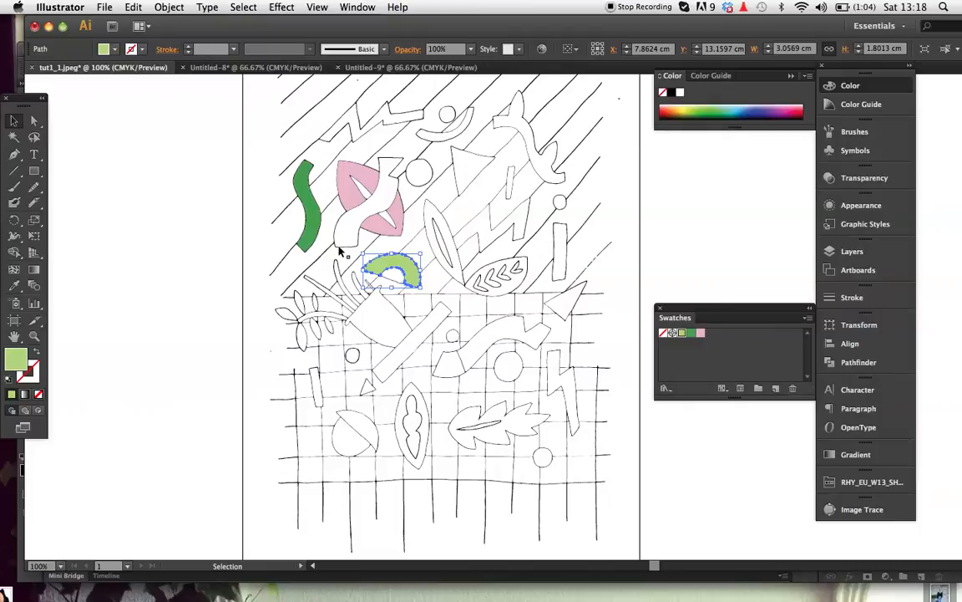
Fill another traced shape with one of the pink, lime, green or black swatches.
{"action": "left_click", "coordinate": [251, 67]}
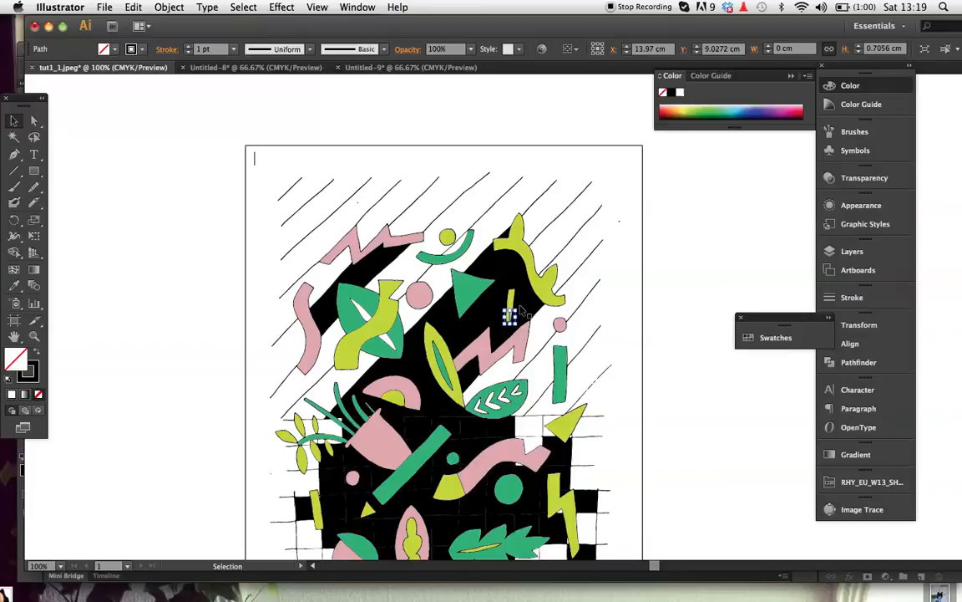
{"action": "mouse_move", "coordinate": [528, 335]}
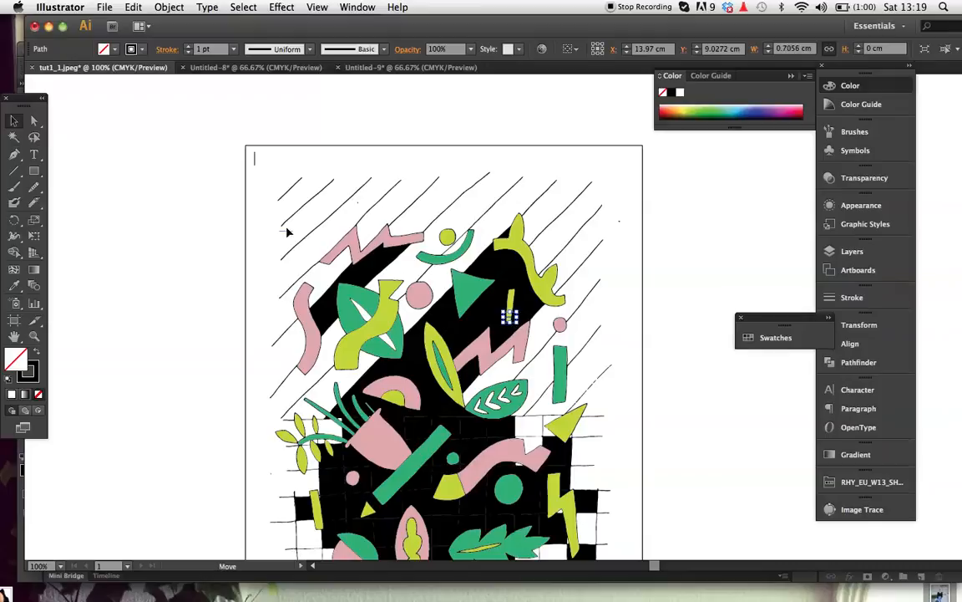
{"action": "mouse_move", "coordinate": [255, 161]}
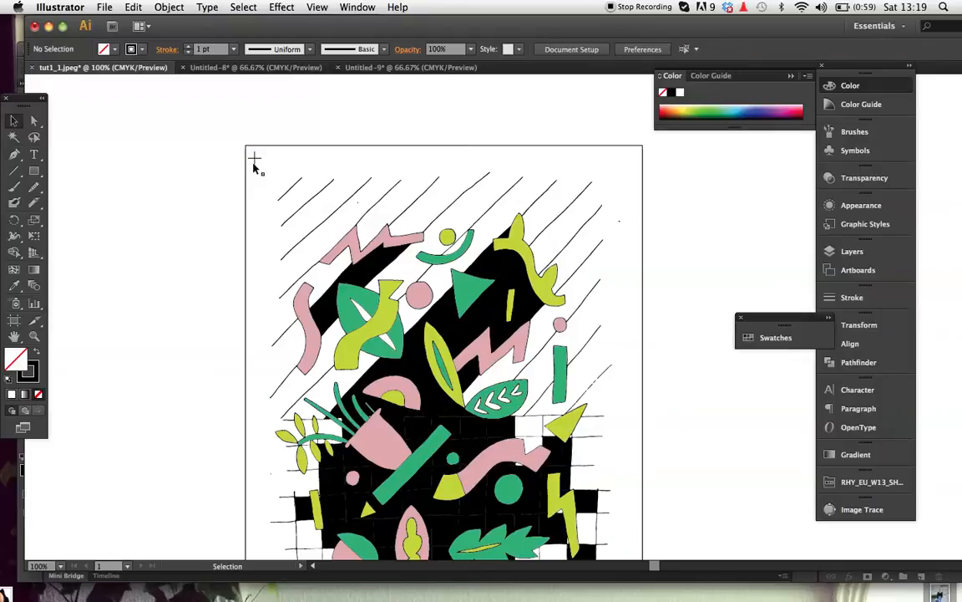
Give the small bar inside the black band a light green fill.
{"action": "left_click", "coordinate": [255, 157]}
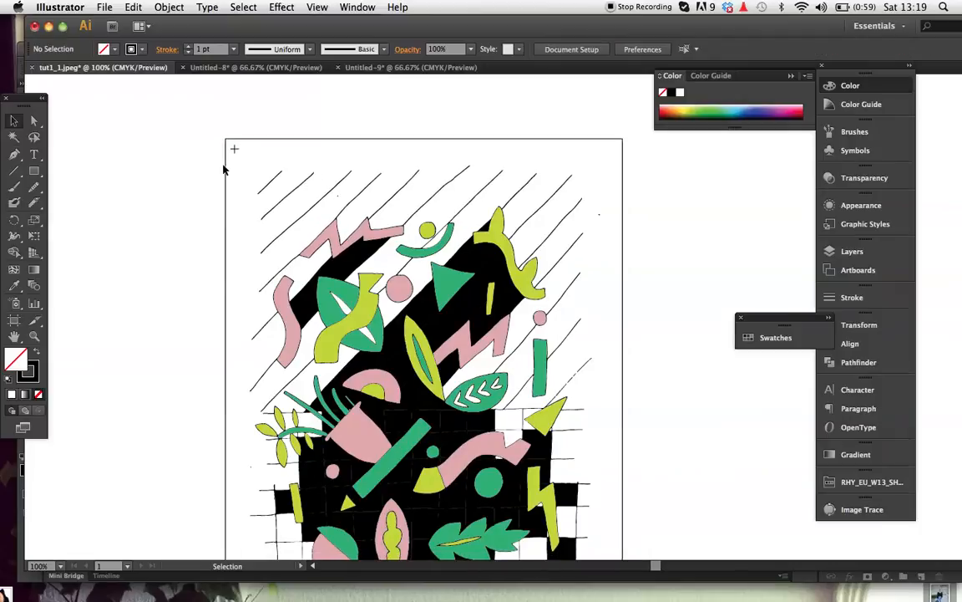
{"action": "mouse_move", "coordinate": [230, 169]}
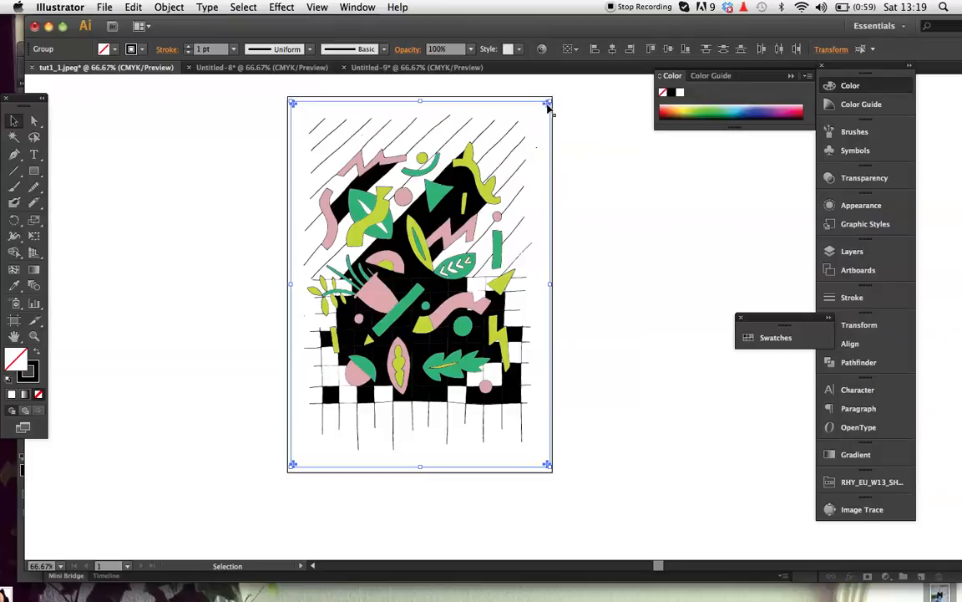
Lock the whole grouped design with Object > Lock > Selection.
{"action": "left_click", "coordinate": [169, 7]}
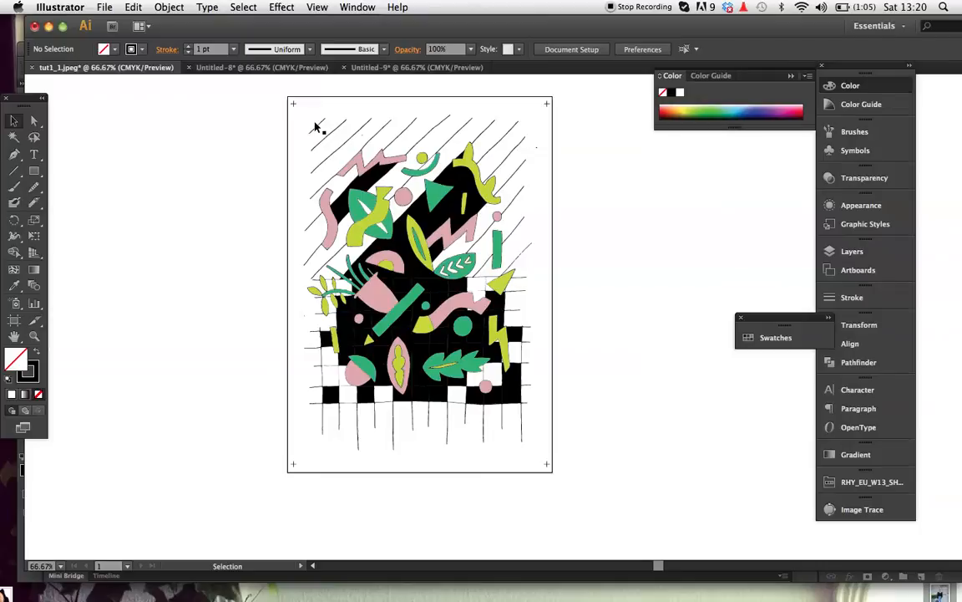
{"action": "mouse_move", "coordinate": [244, 172]}
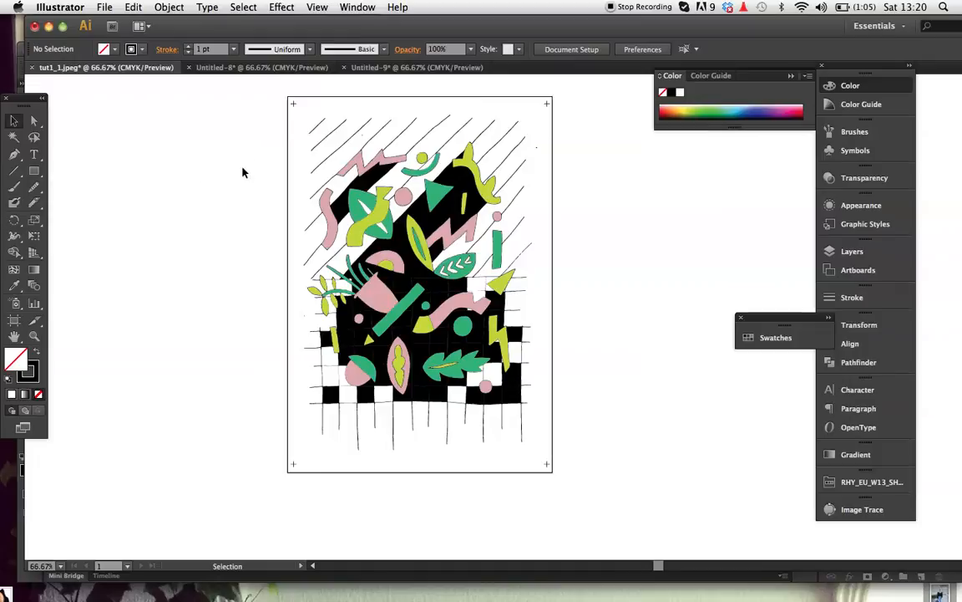
{"action": "mouse_move", "coordinate": [13, 137]}
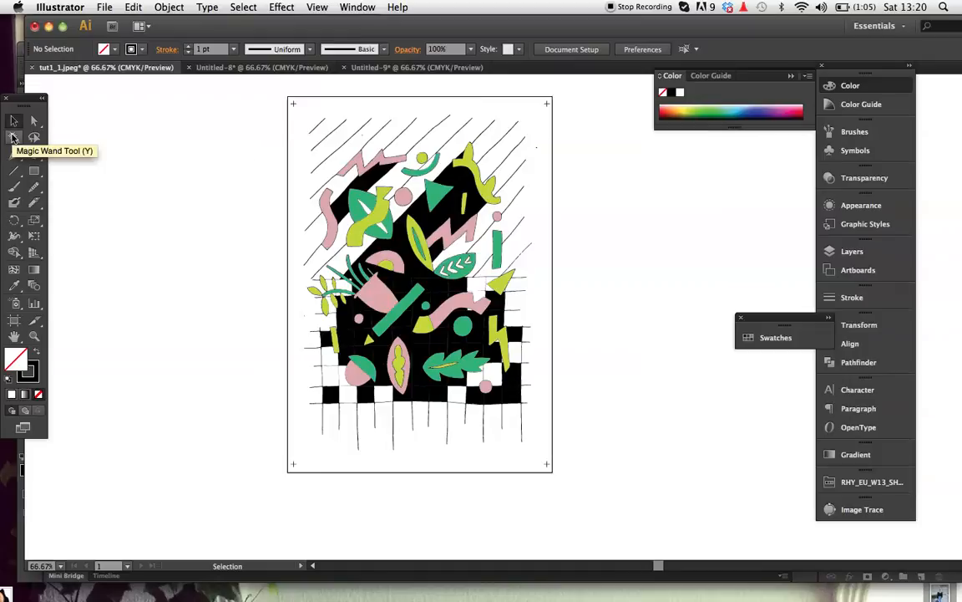
Delete everything but the pink shapes, unlock all artwork, and fill the pink shapes black.
{"action": "left_click", "coordinate": [13, 137]}
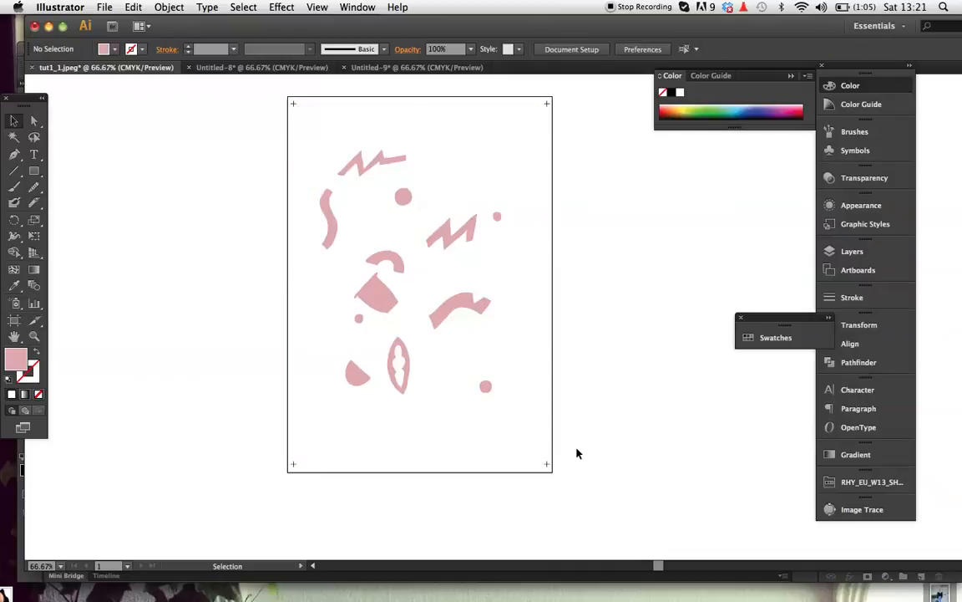
{"action": "mouse_move", "coordinate": [568, 453]}
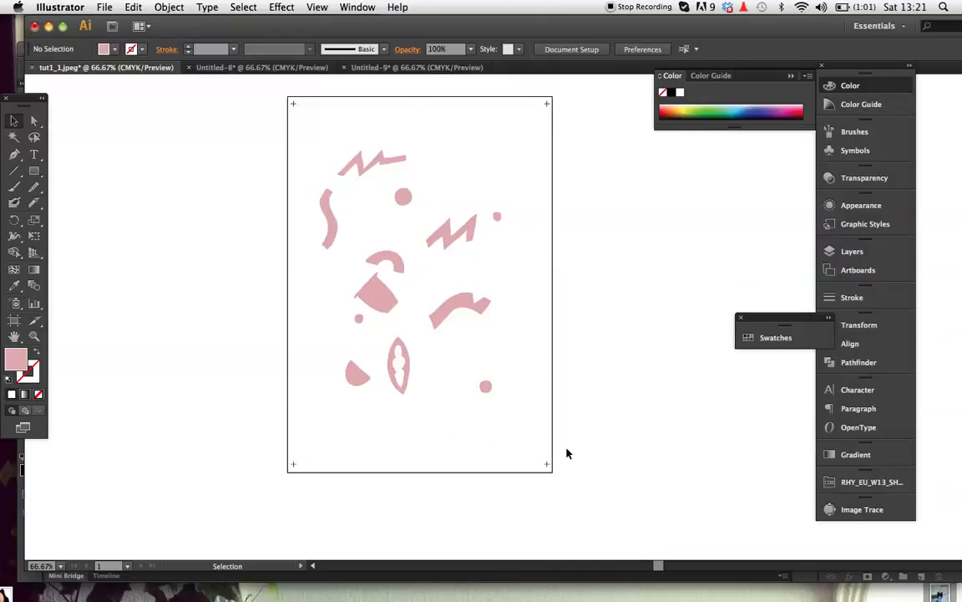
{"action": "left_click", "coordinate": [169, 6]}
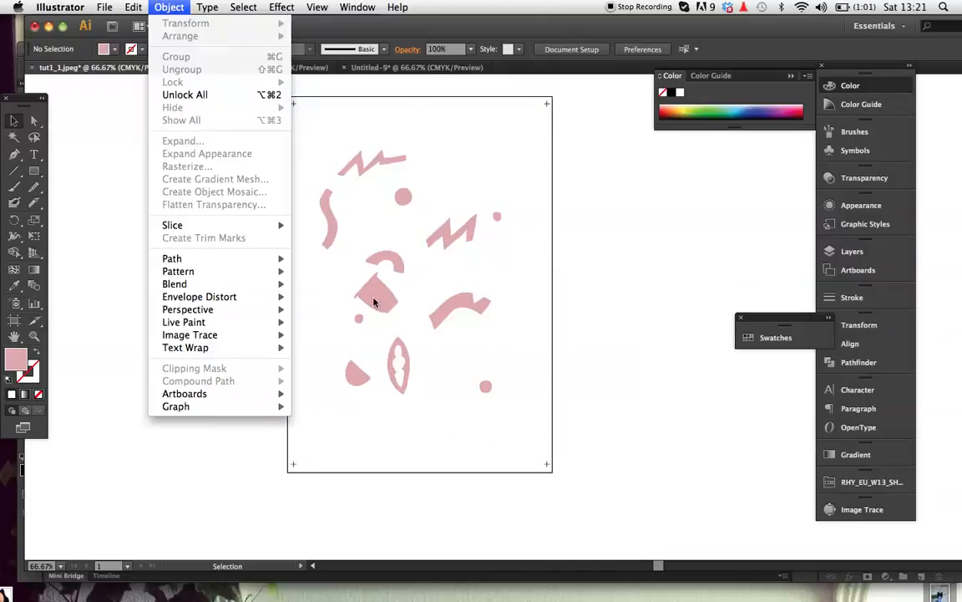
{"action": "mouse_move", "coordinate": [184, 94]}
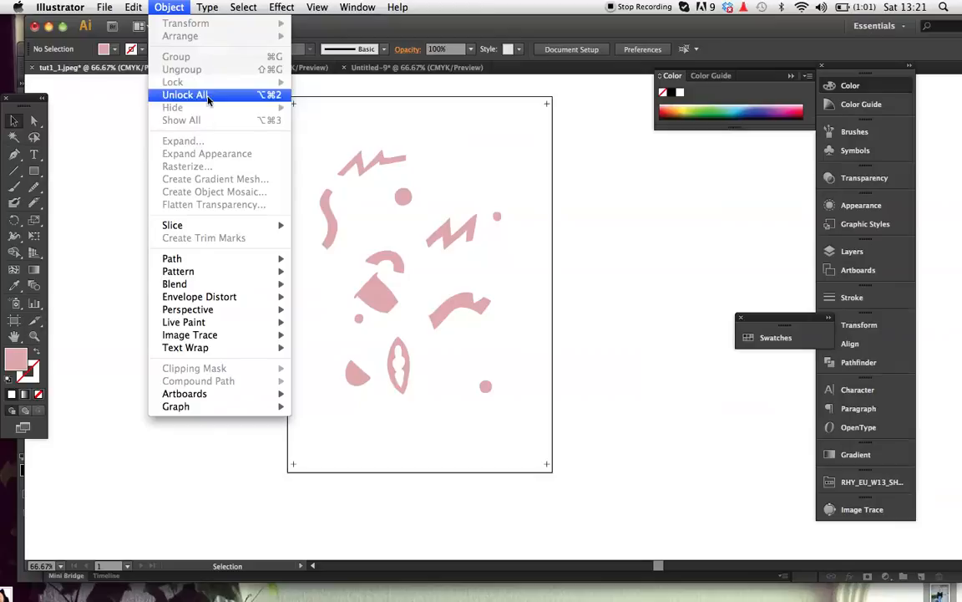
{"action": "left_click", "coordinate": [185, 94]}
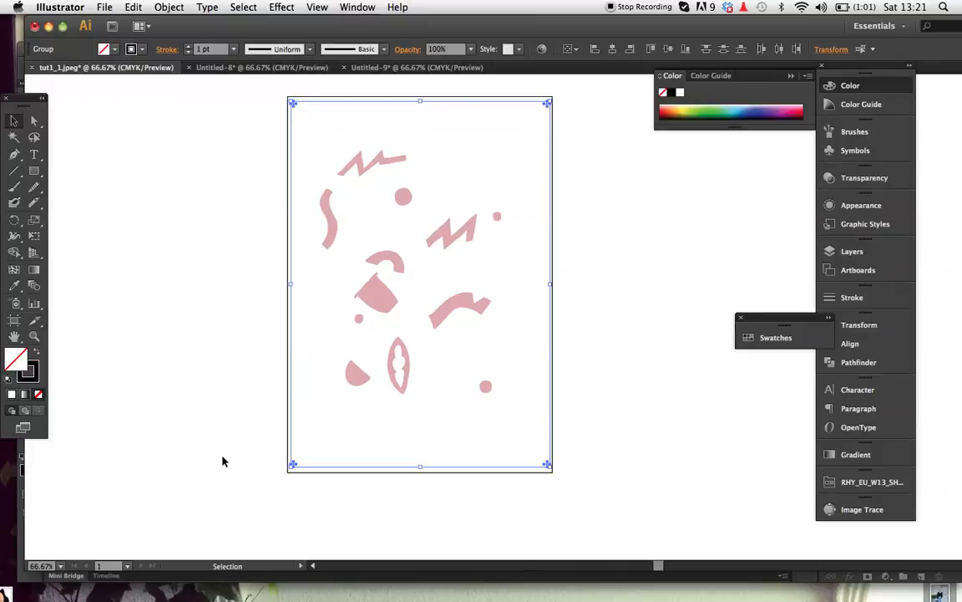
{"action": "left_click", "coordinate": [168, 7]}
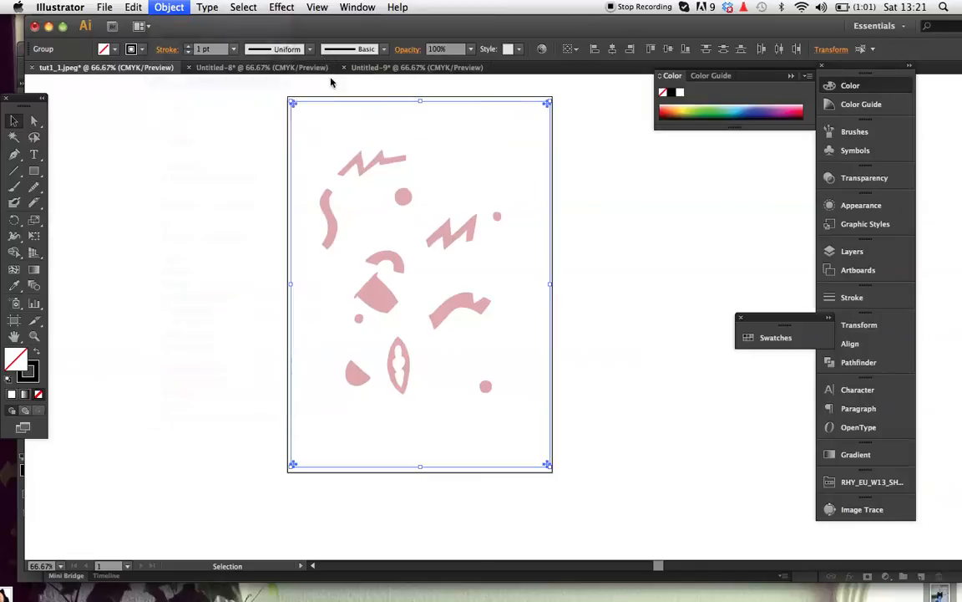
{"action": "left_click", "coordinate": [224, 90]}
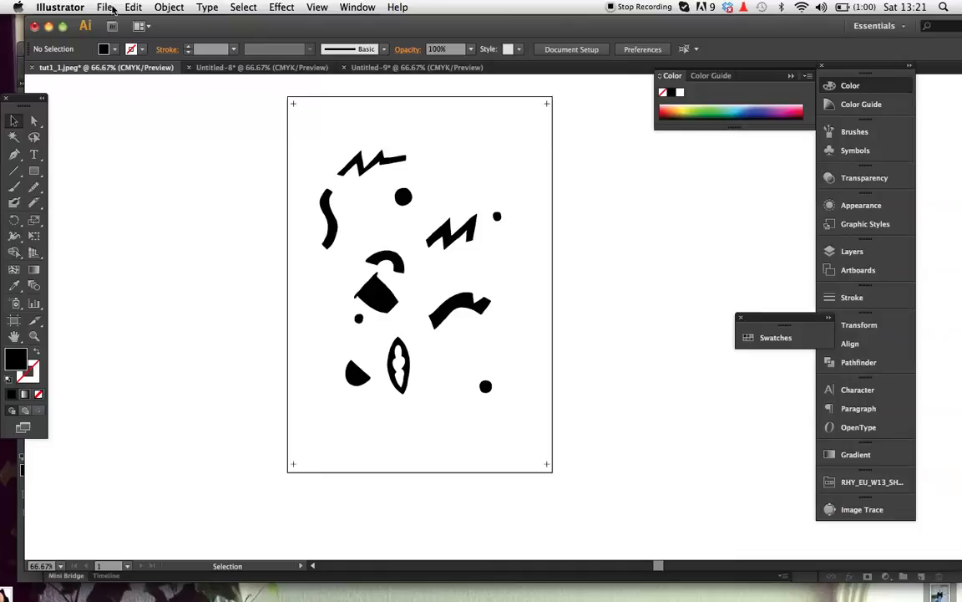
Save the black shapes as pattern_film1_pink.pdf with the High Quality Print preset.
{"action": "left_click", "coordinate": [105, 7]}
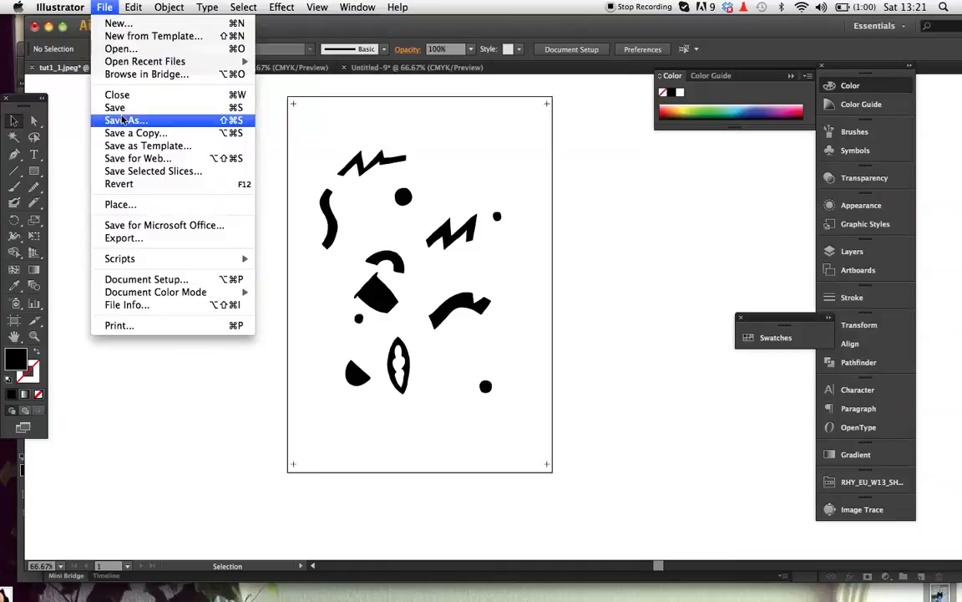
{"action": "left_click", "coordinate": [126, 119]}
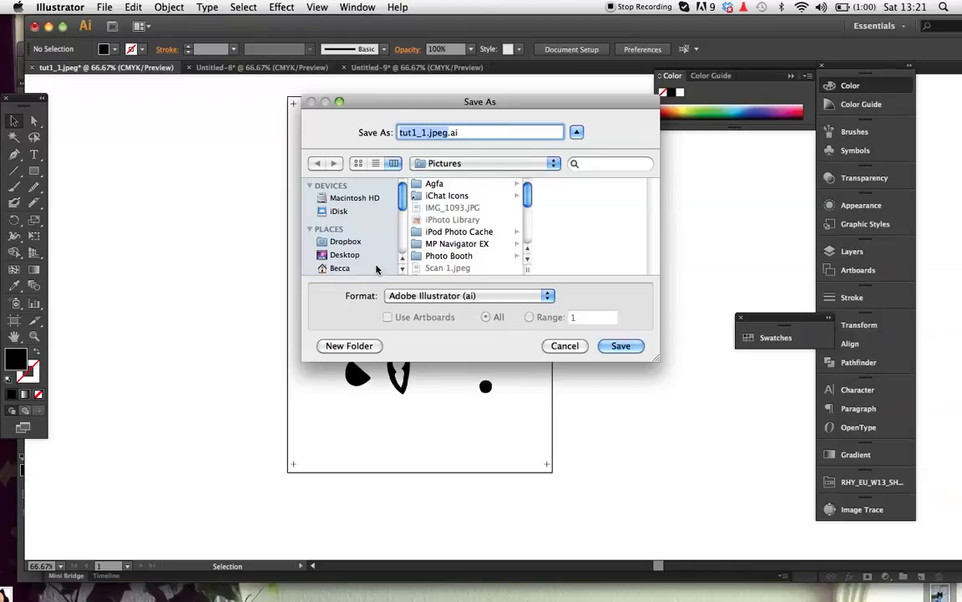
{"action": "left_click", "coordinate": [340, 267]}
{"action": "type", "text": "pattern_film"}
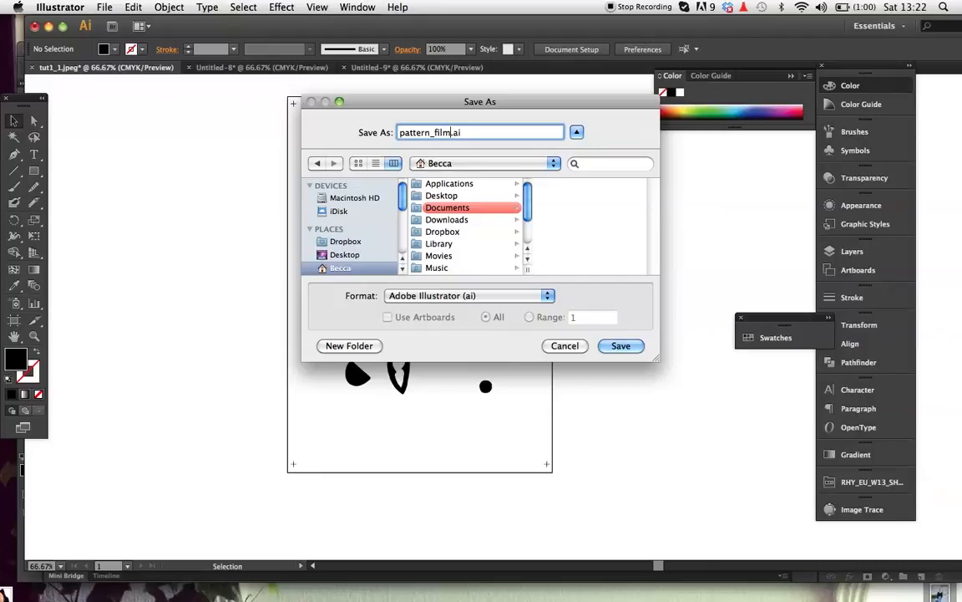
{"action": "type", "text": "1_"}
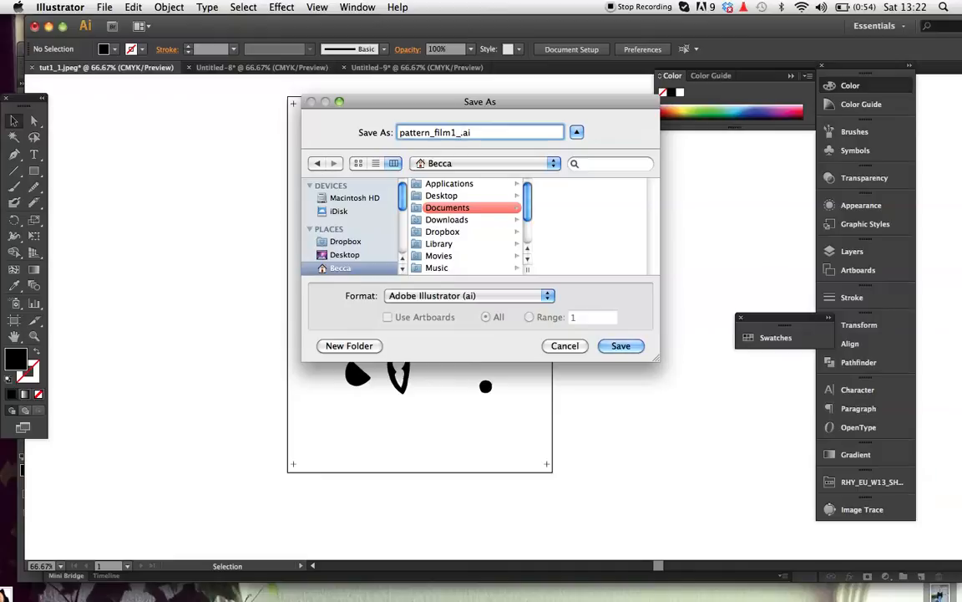
{"action": "type", "text": "pink"}
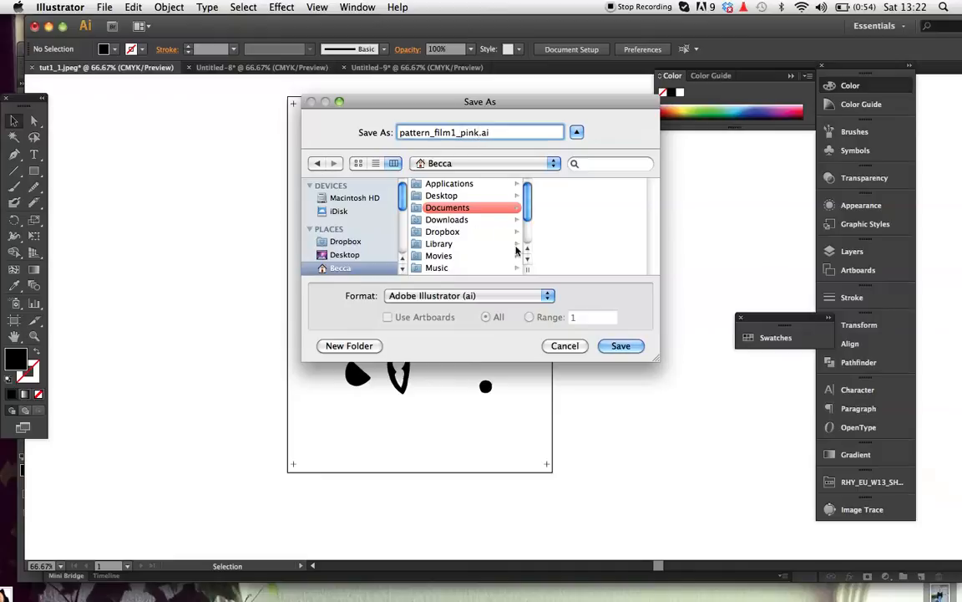
{"action": "left_click", "coordinate": [468, 295]}
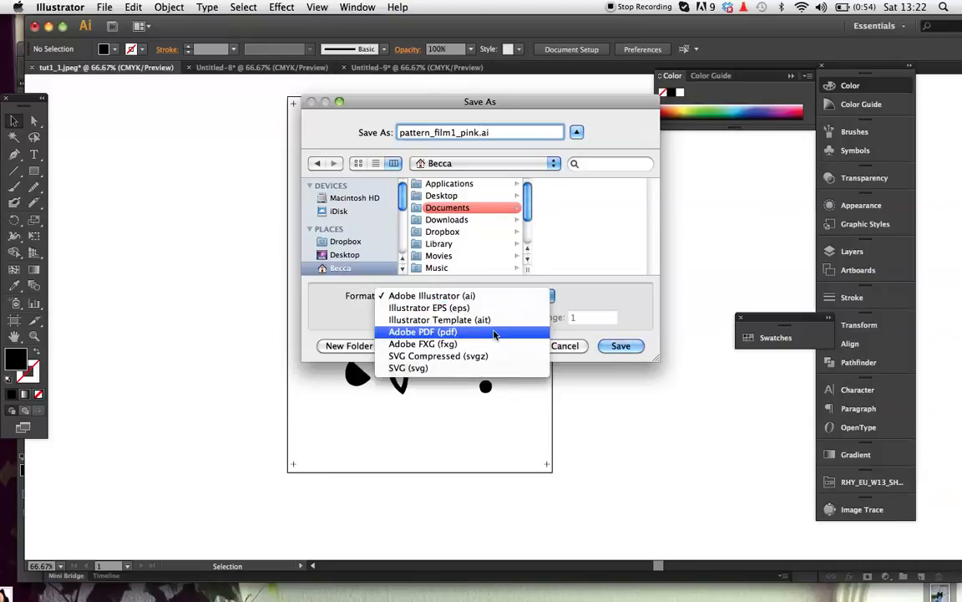
{"action": "left_click", "coordinate": [423, 332]}
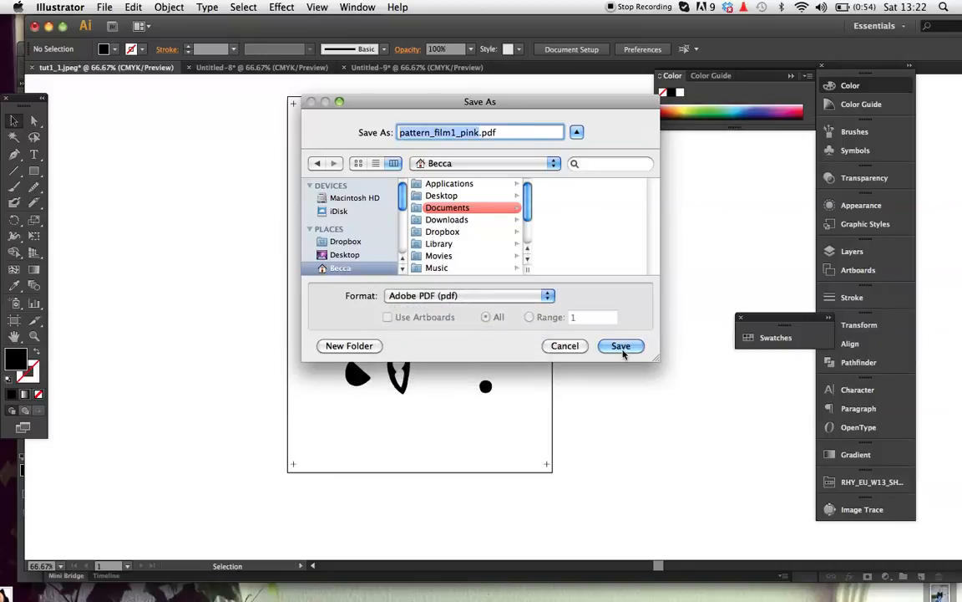
{"action": "left_click", "coordinate": [621, 345]}
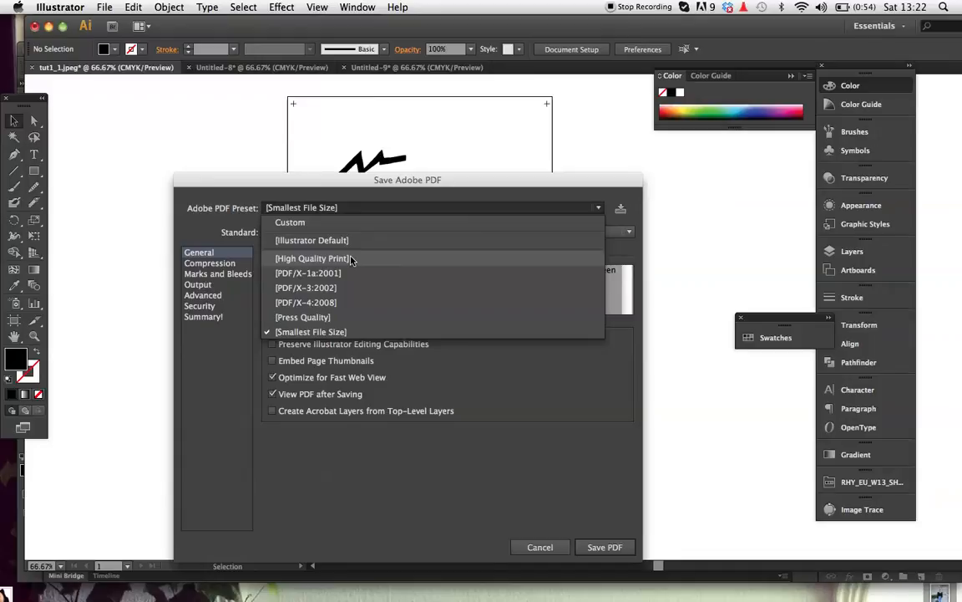
{"action": "left_click", "coordinate": [540, 547]}
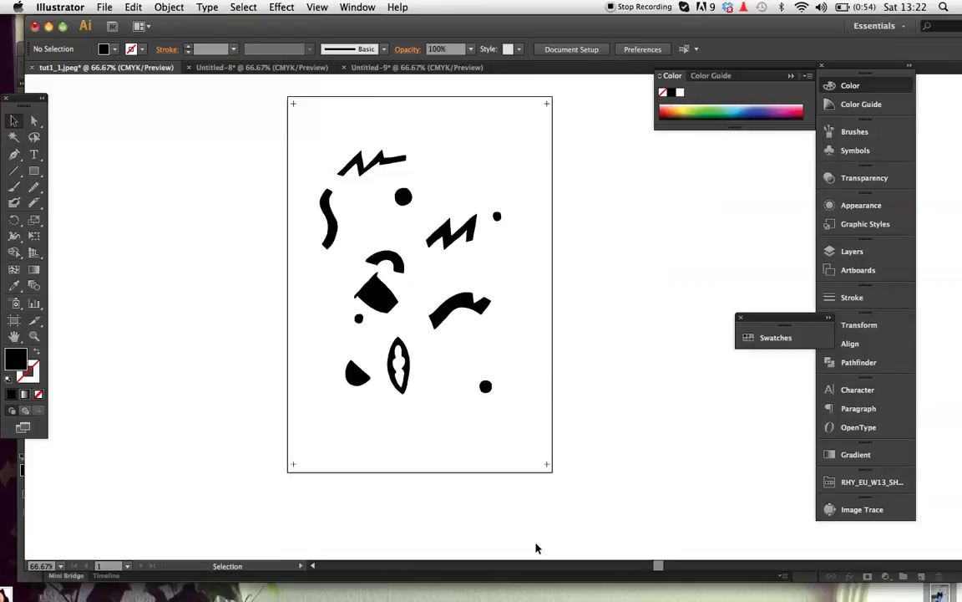
{"action": "mouse_move", "coordinate": [627, 382]}
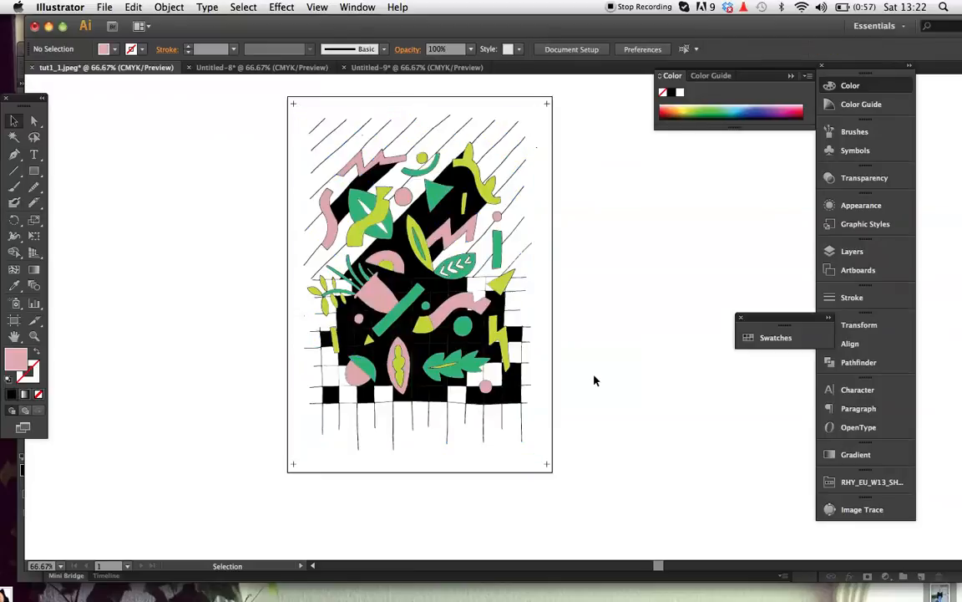
{"action": "mouse_move", "coordinate": [295, 108]}
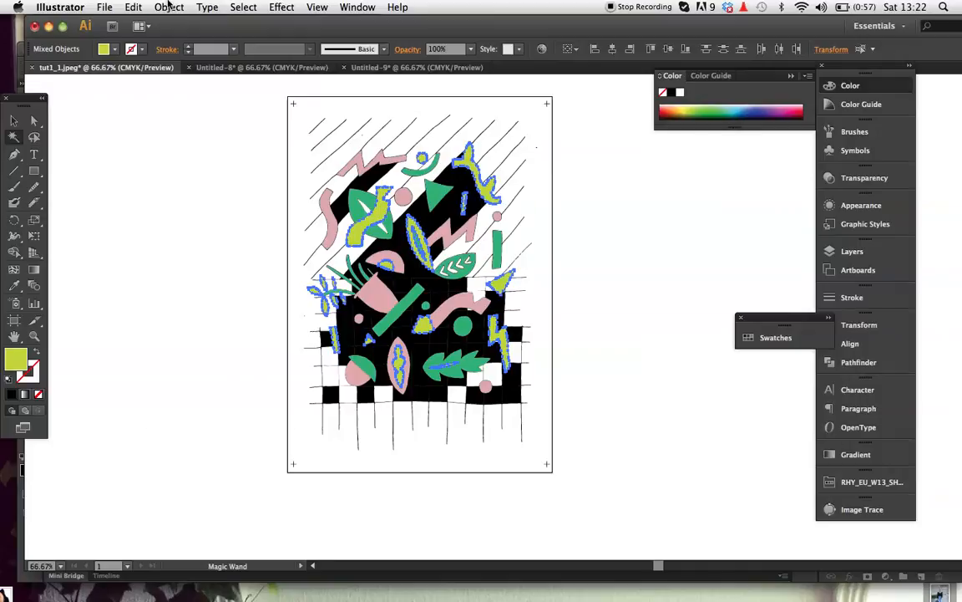
Delete all but the lime-green shapes, unlock everything, and fill the remaining shapes black.
{"action": "left_click", "coordinate": [169, 6]}
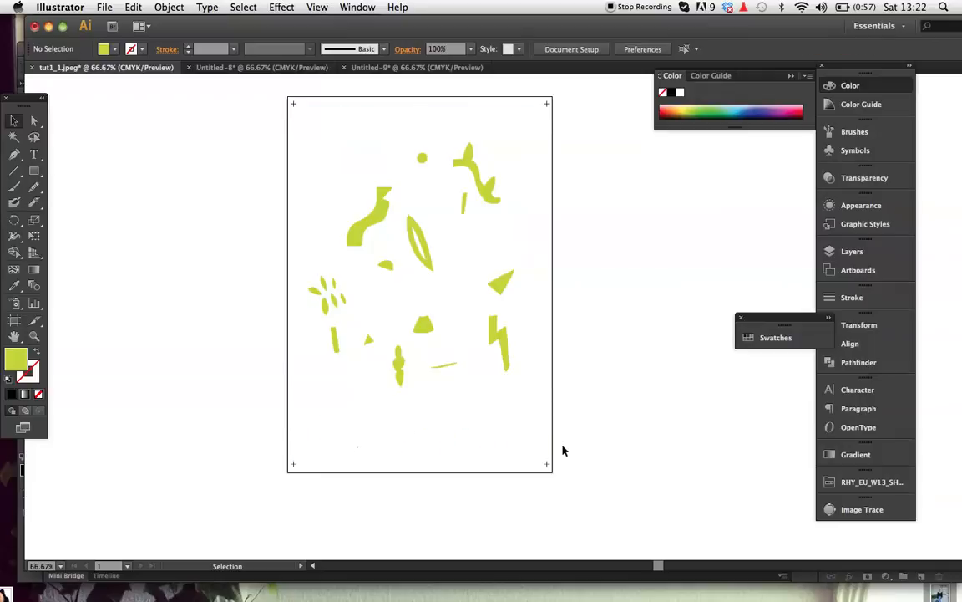
{"action": "left_click", "coordinate": [169, 7]}
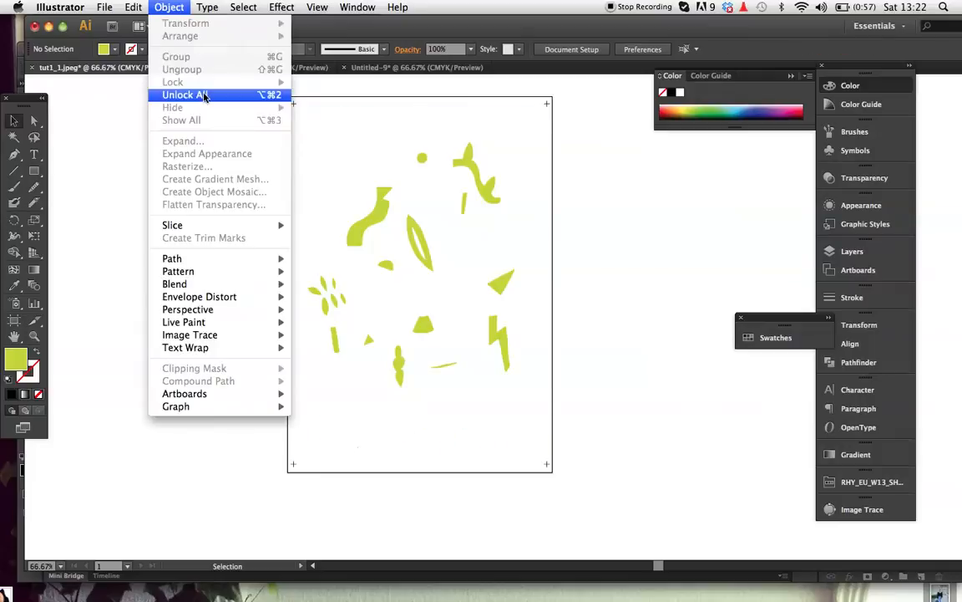
{"action": "left_click", "coordinate": [185, 94]}
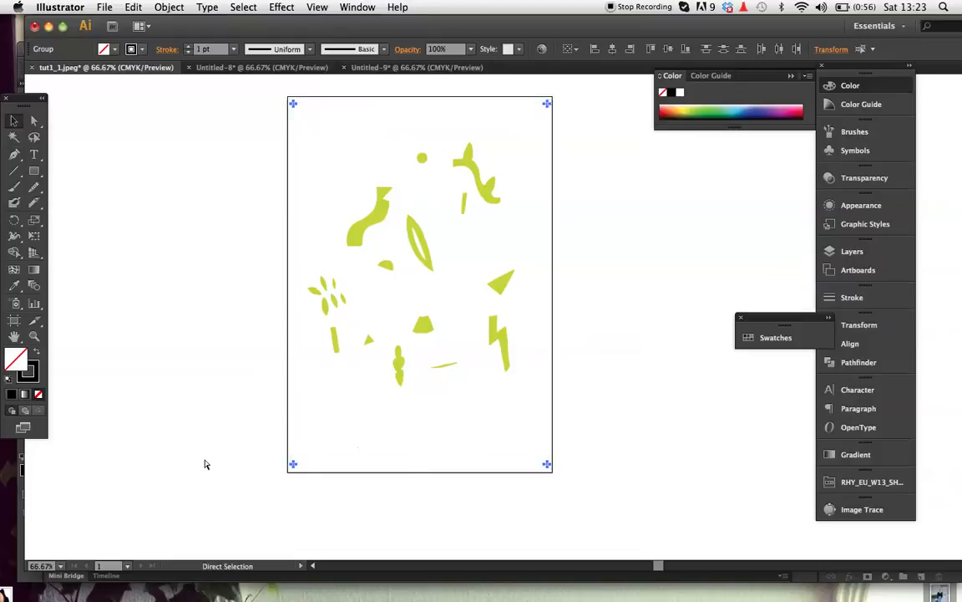
{"action": "left_click", "coordinate": [368, 218]}
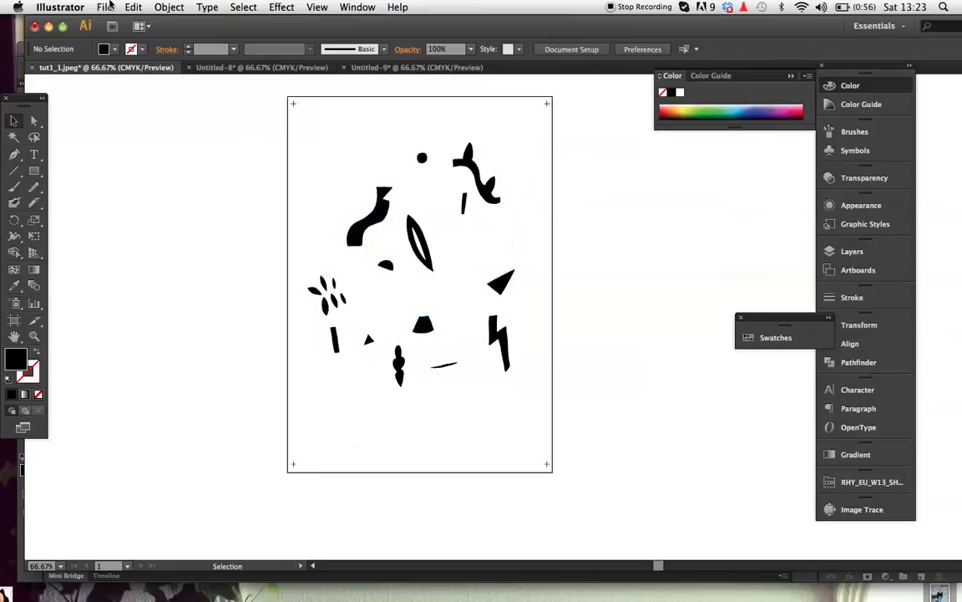
Begin Save As for the green-shape film, choosing Documents as the location.
{"action": "left_click", "coordinate": [104, 7]}
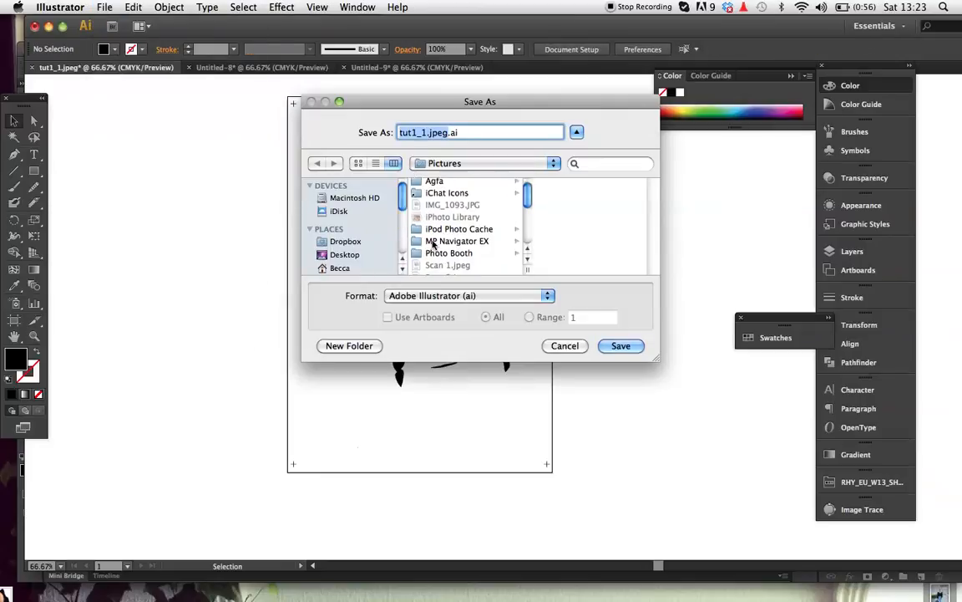
{"action": "scroll", "scroll_direction": "down", "scroll_amount": 3}
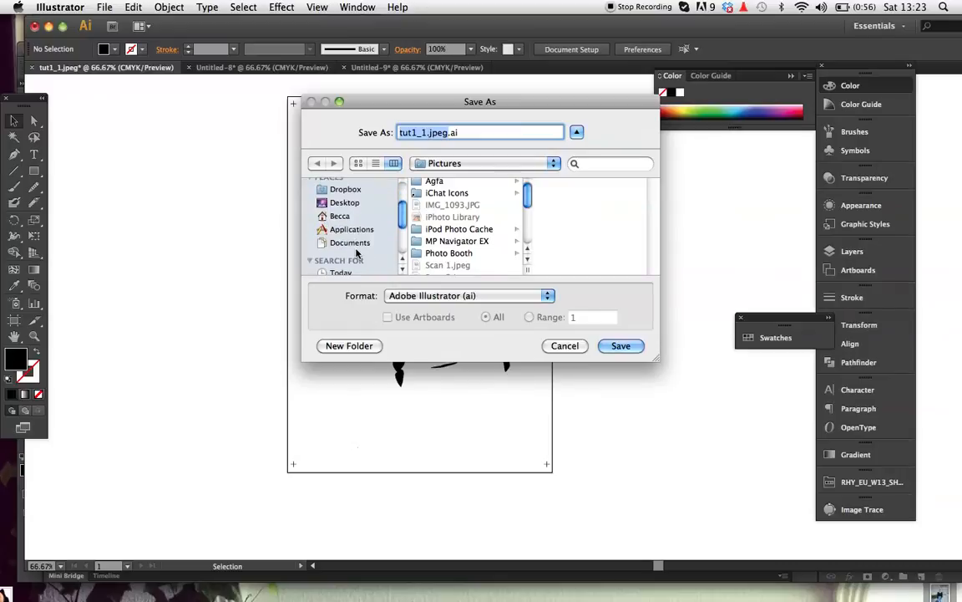
{"action": "left_click", "coordinate": [565, 345]}
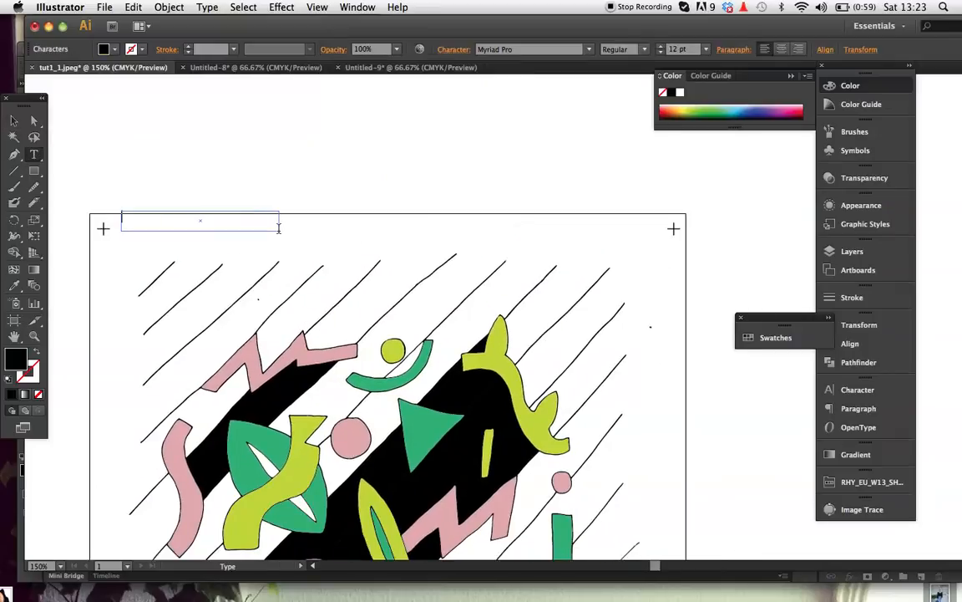
{"action": "type", "text": "Fl"}
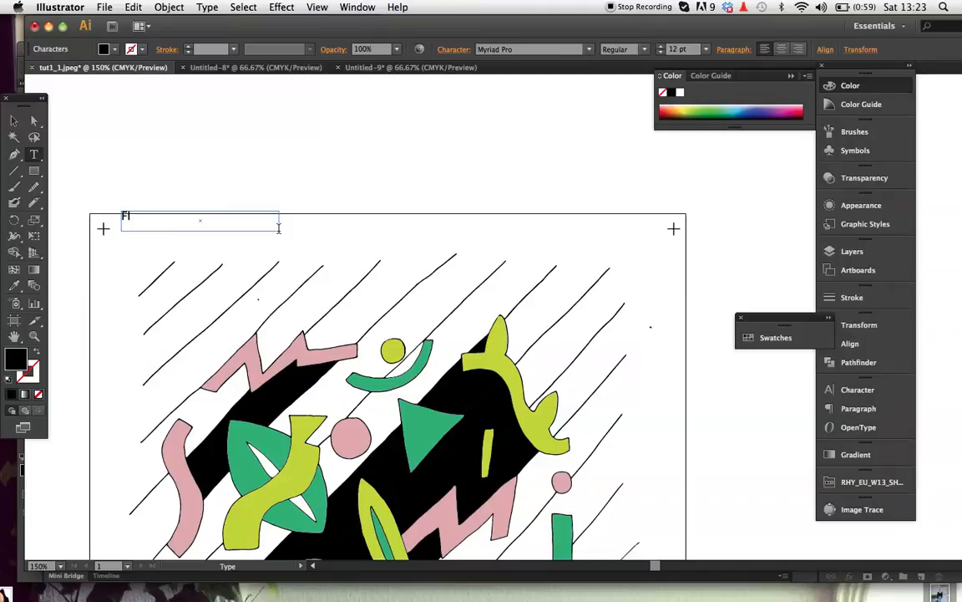
{"action": "type", "text": "ILM 1"}
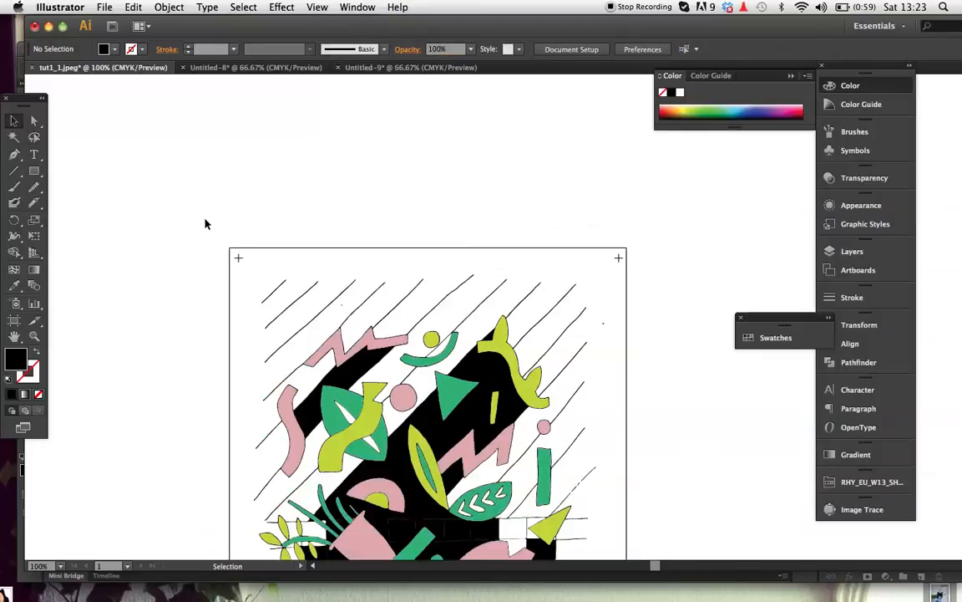
{"action": "scroll", "scroll_direction": "down", "scroll_amount": 3}
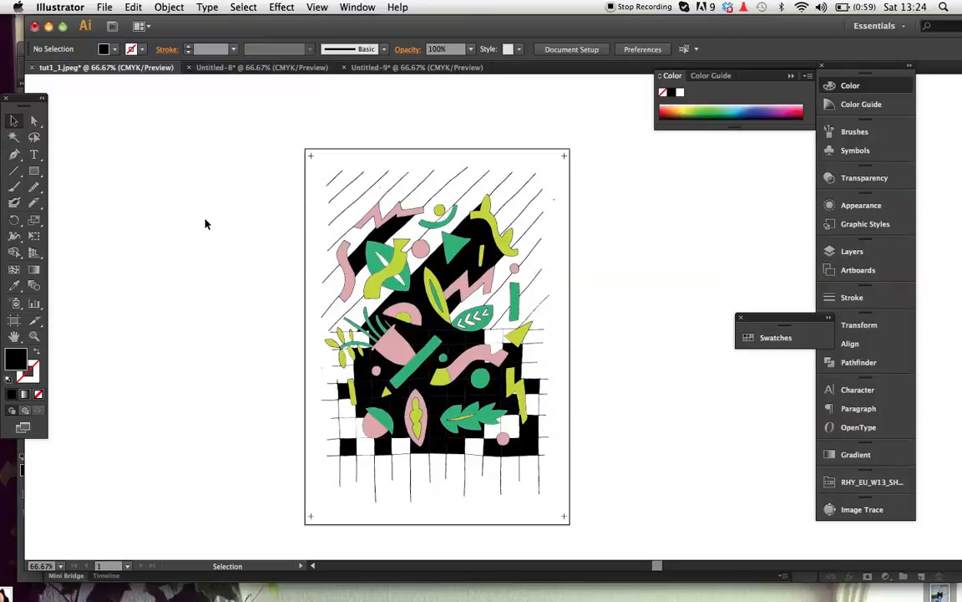
{"action": "mouse_move", "coordinate": [322, 213]}
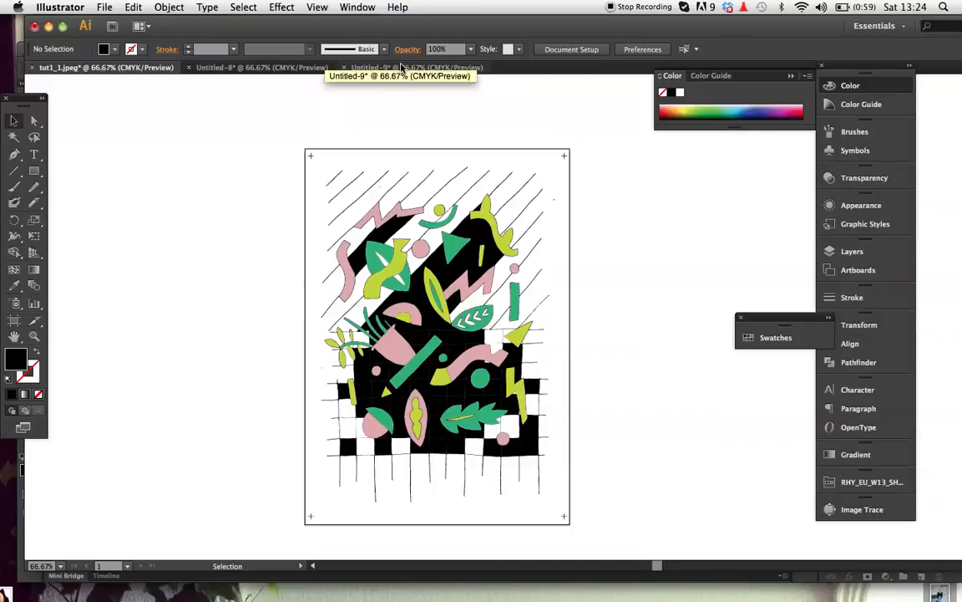
Open the Untitled-9 document and scroll through the t-shirt mock-ups.
{"action": "left_click", "coordinate": [417, 67]}
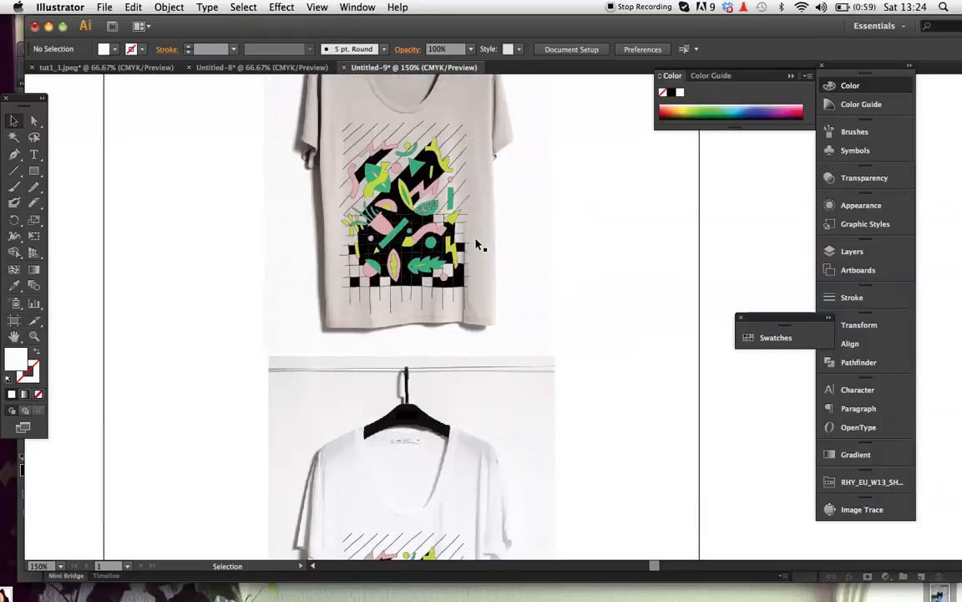
{"action": "scroll", "scroll_direction": "down", "scroll_amount": 3}
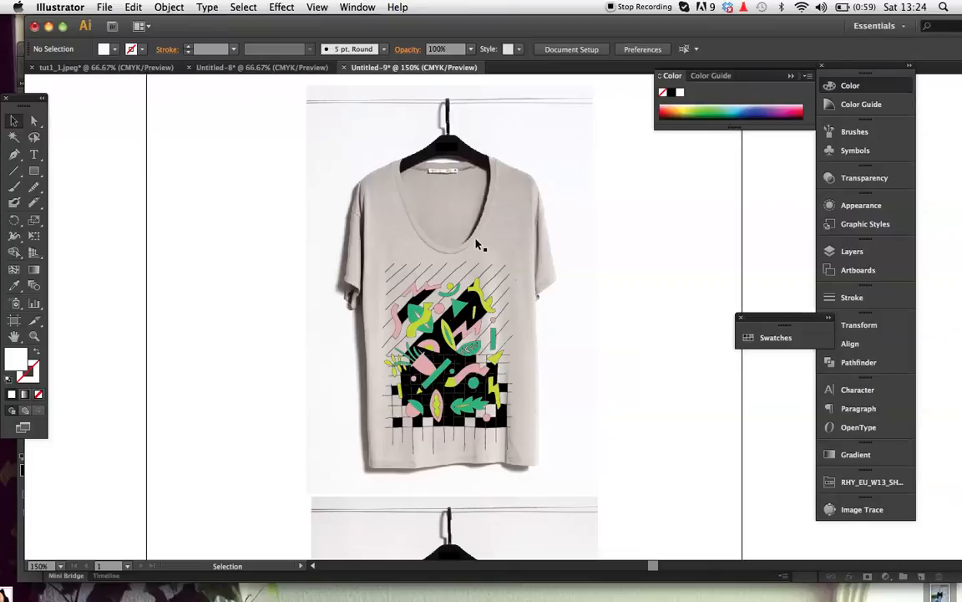
{"action": "mouse_move", "coordinate": [383, 565]}
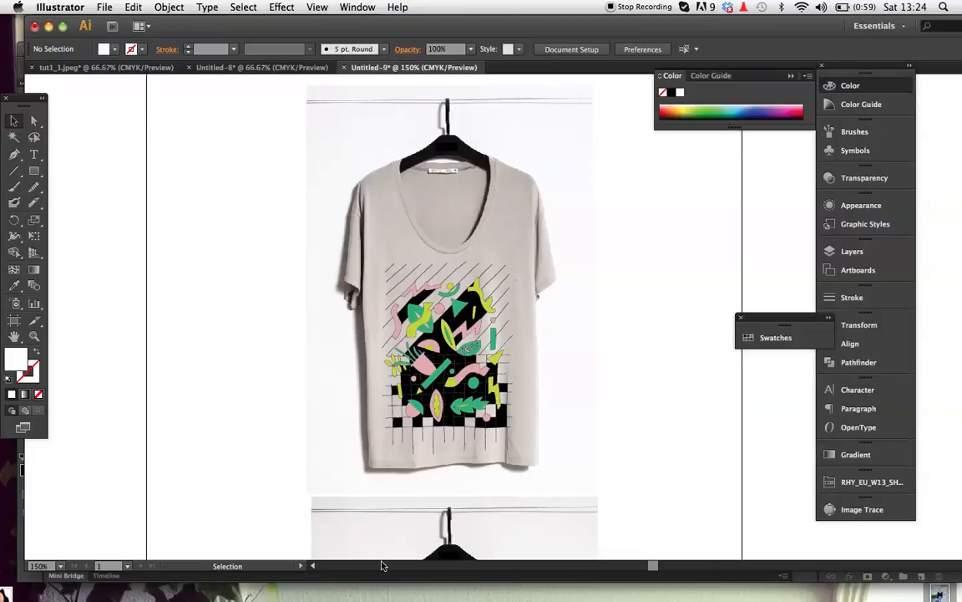